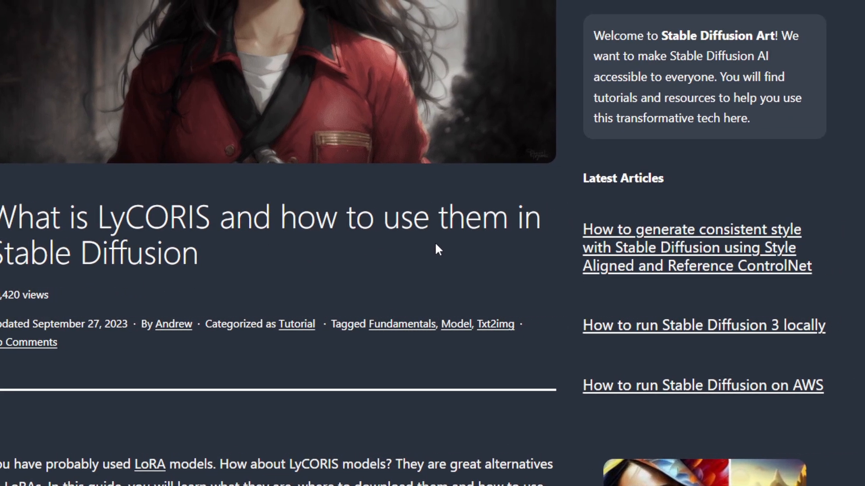
Scroll down the article past the header to the 'What is a LyCORIS model?' heading
scroll("down", 3)
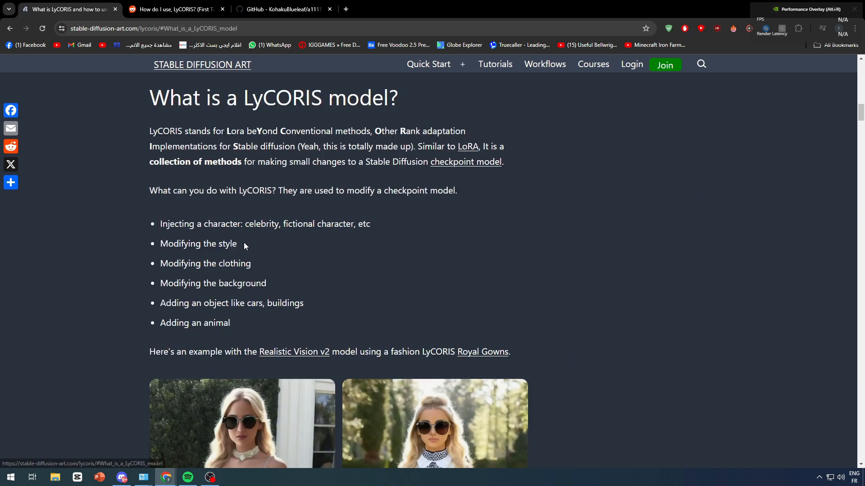
mouse_move(181, 128)
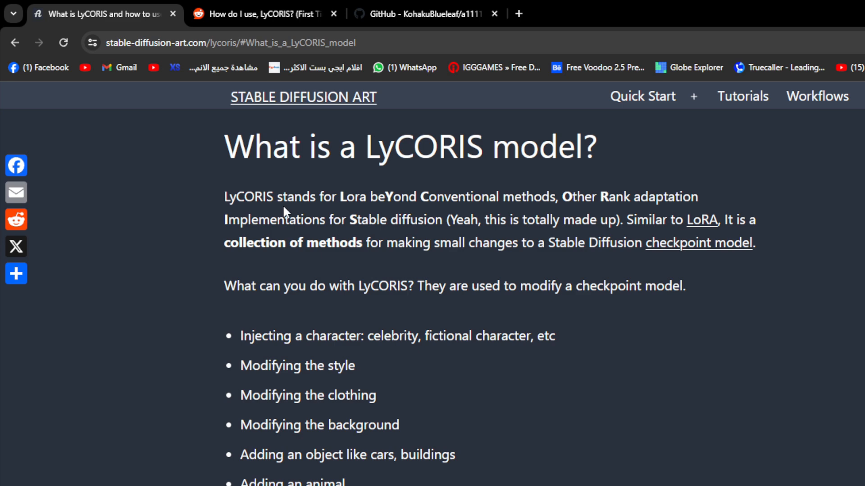
mouse_move(455, 238)
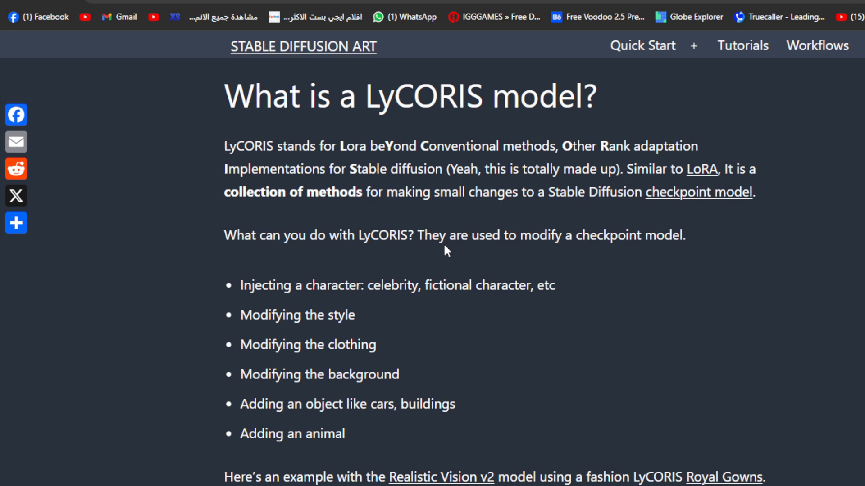
Scroll through the uses bullet list to the Realistic Vision v2 / Royal Gowns example images
scroll("down", 3)
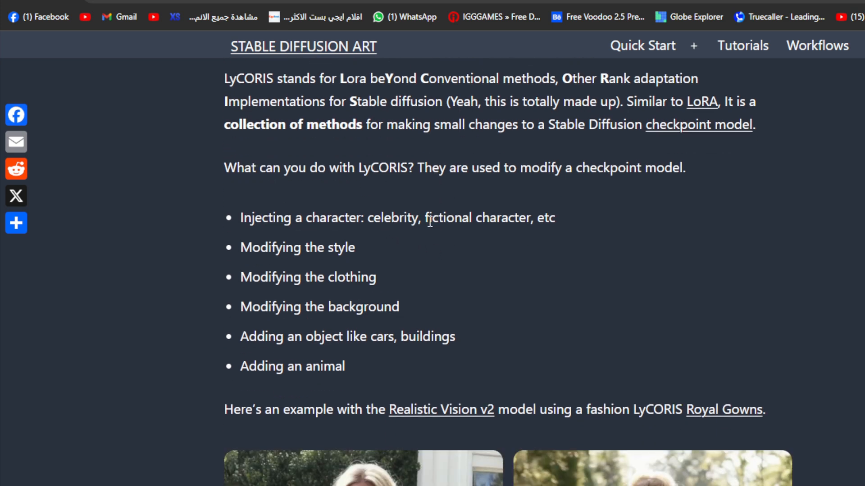
mouse_move(483, 238)
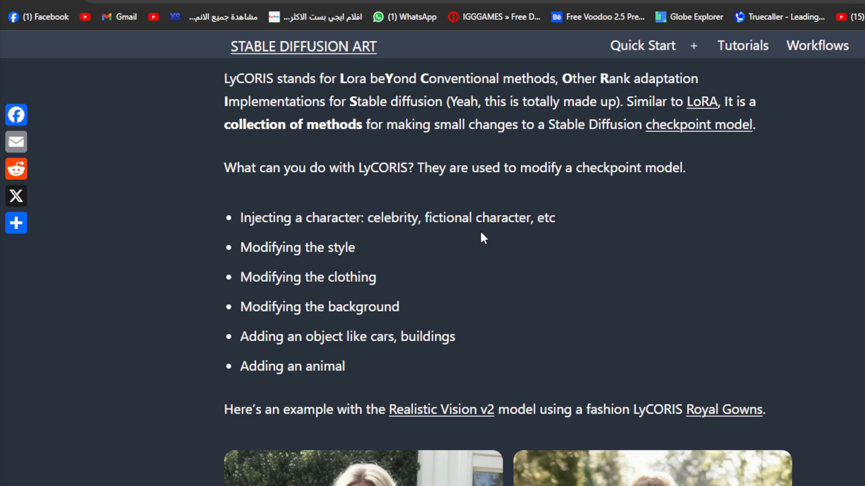
scroll("down", 3)
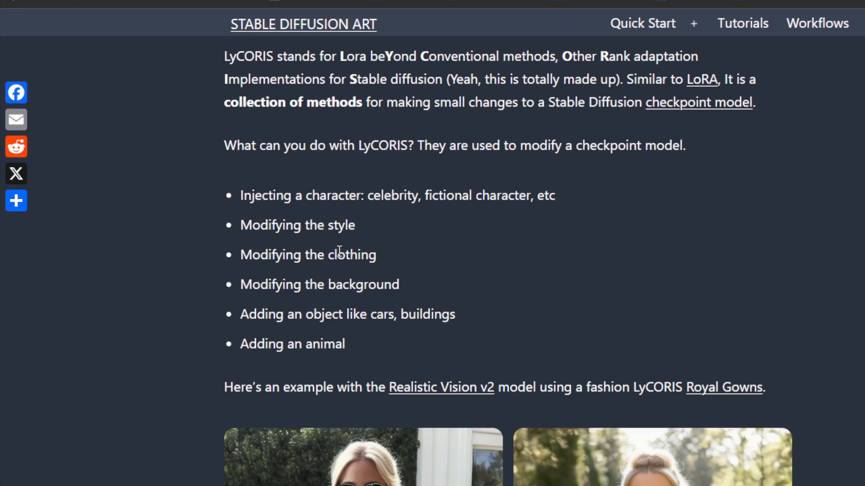
scroll("down", 3)
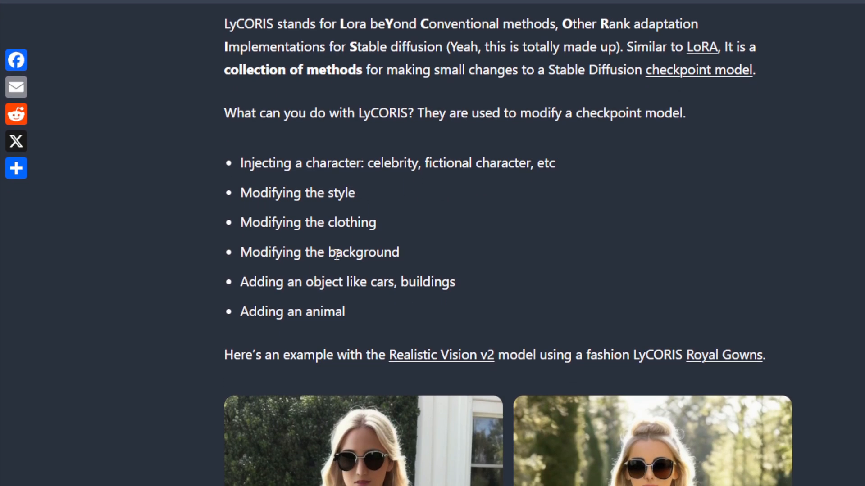
scroll("down", 3)
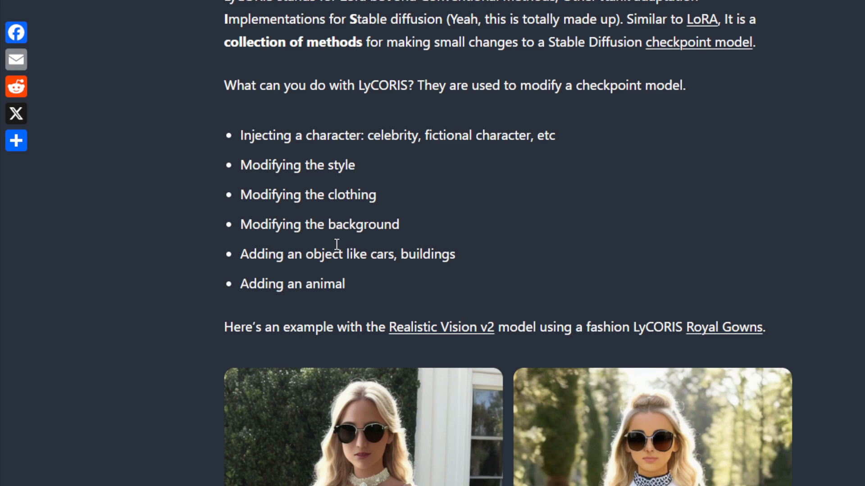
scroll("down", 3)
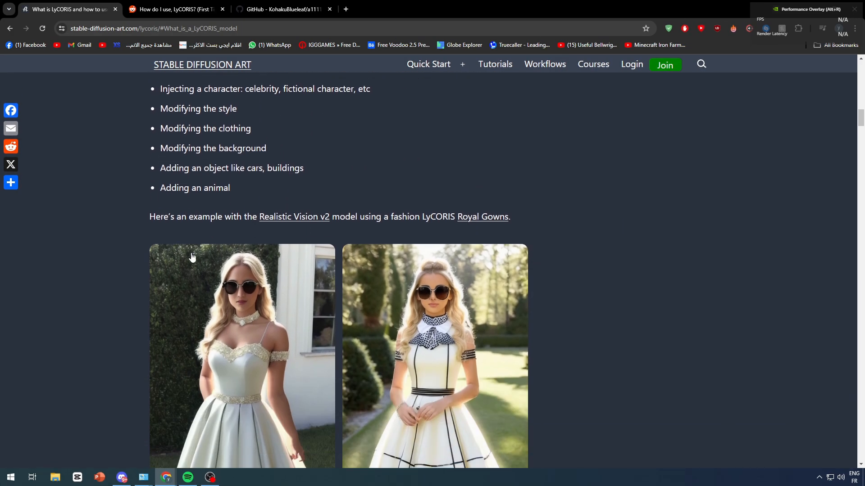
scroll("down", 3)
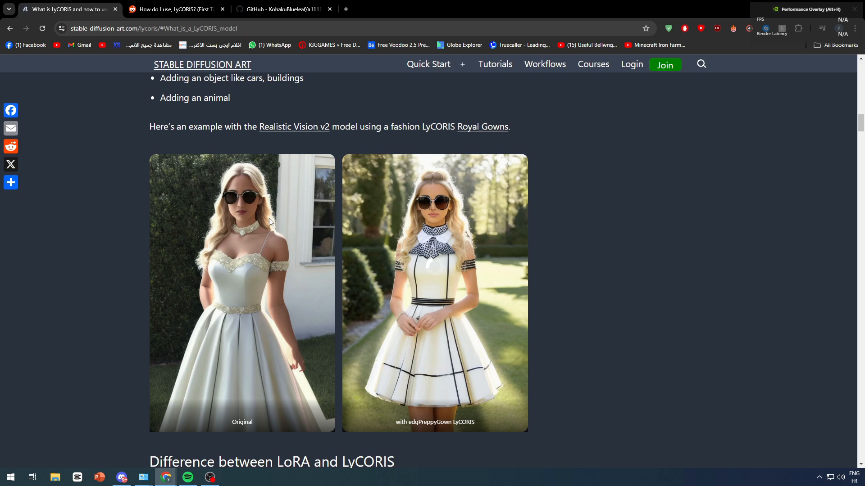
left_click(241, 292)
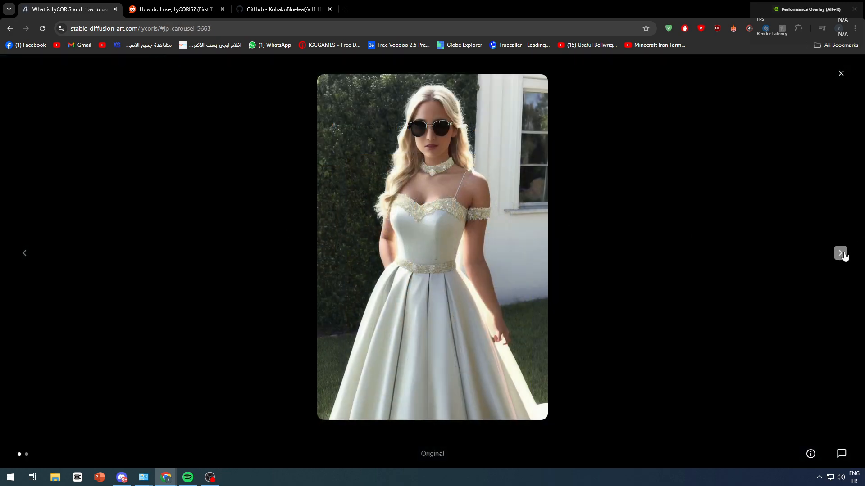
left_click(839, 252)
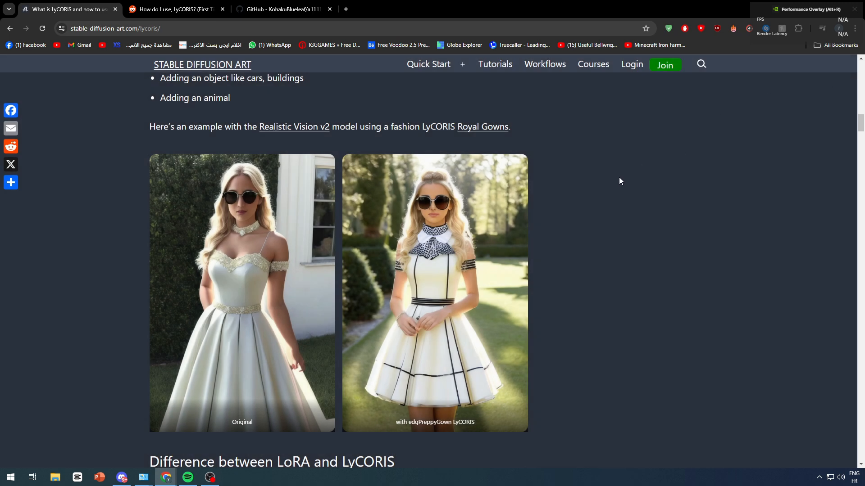
scroll("down", 3)
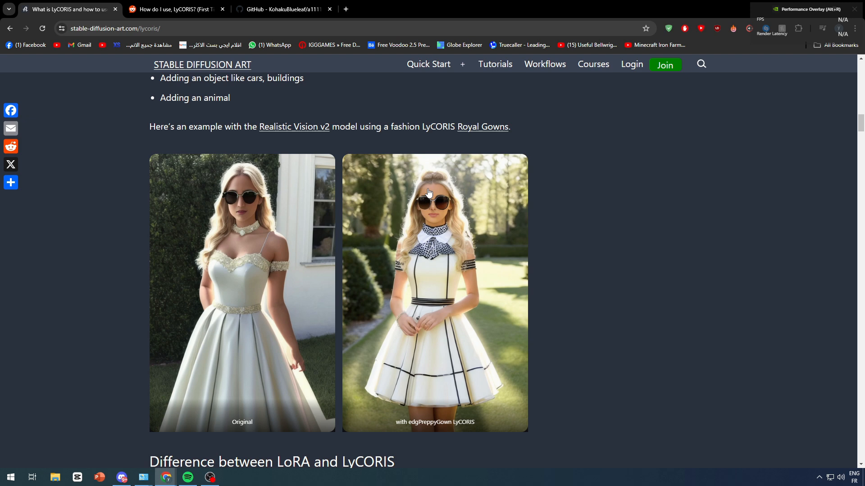
mouse_move(347, 196)
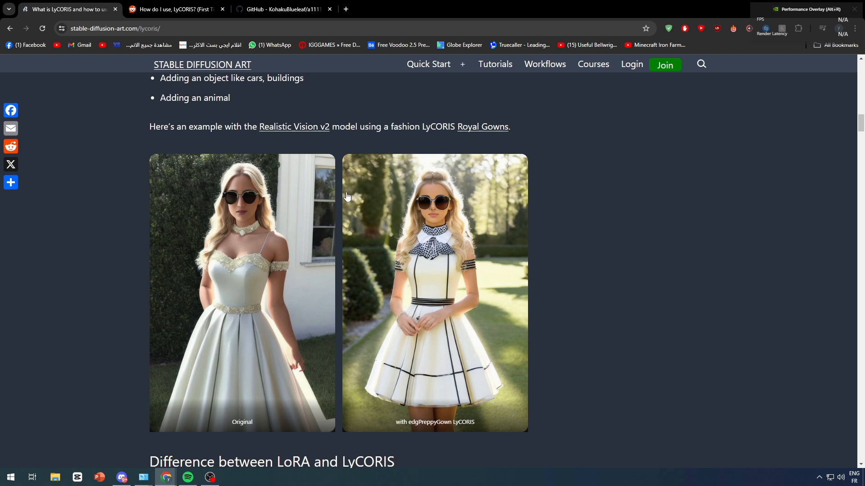
mouse_move(341, 200)
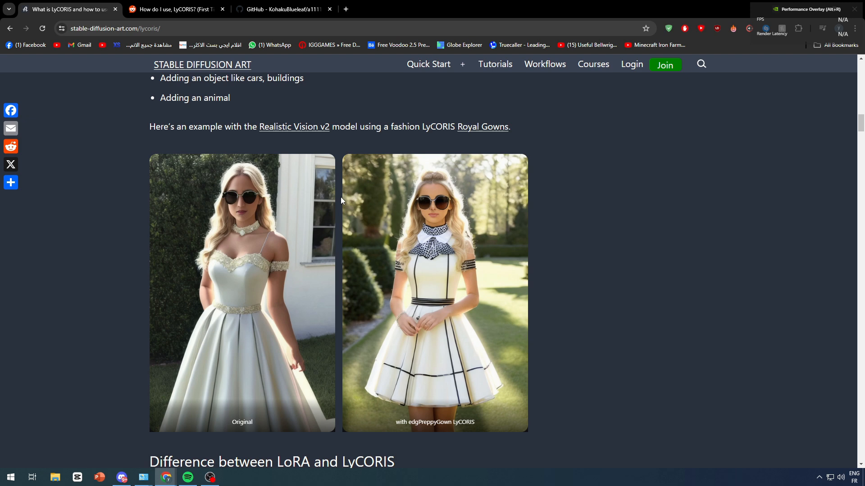
mouse_move(339, 206)
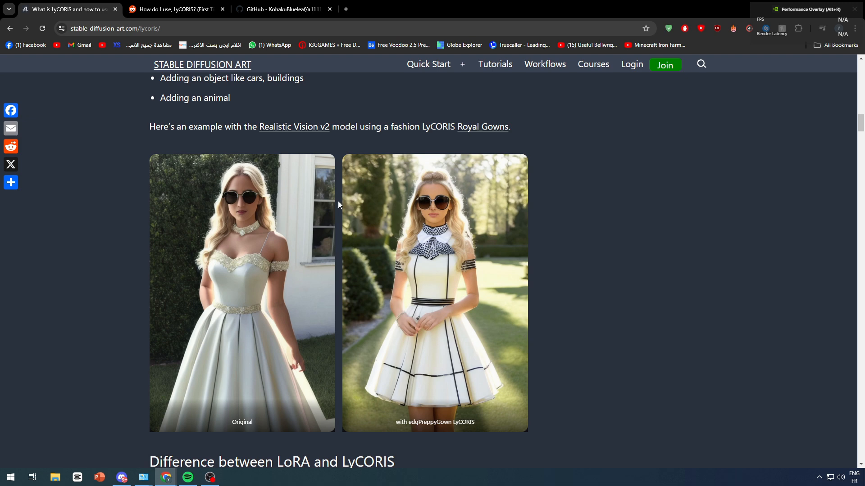
mouse_move(332, 197)
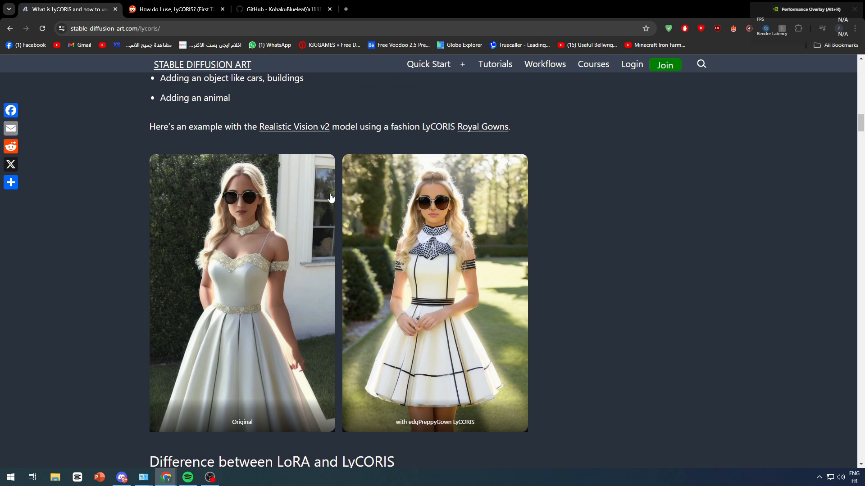
scroll("down", 3)
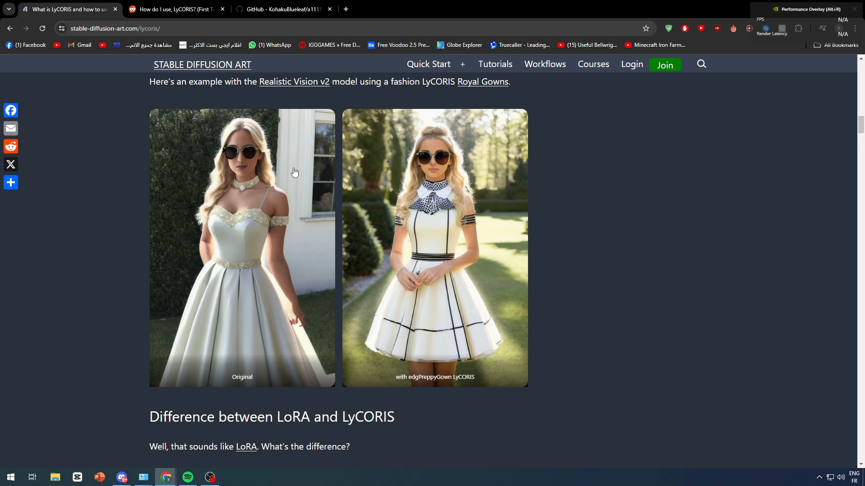
mouse_move(396, 186)
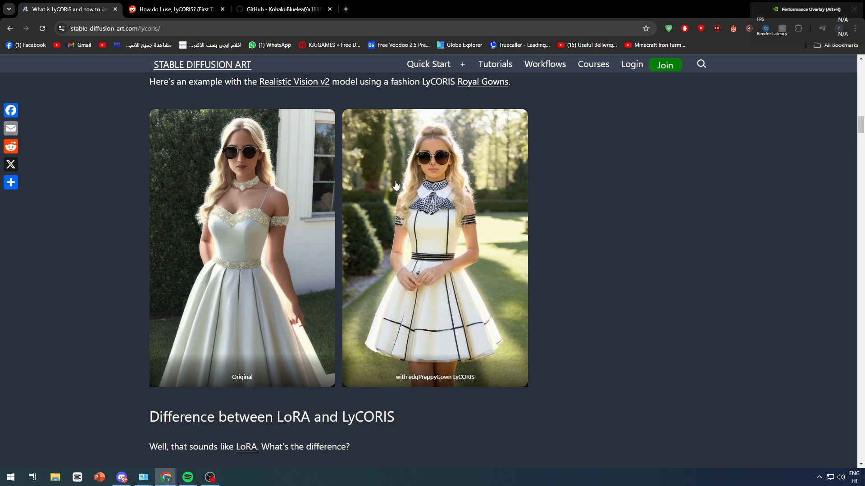
Scroll to the 'Difference between LoRA and LyCORIS' heading and its matrix decomposition diagram
scroll("down", 3)
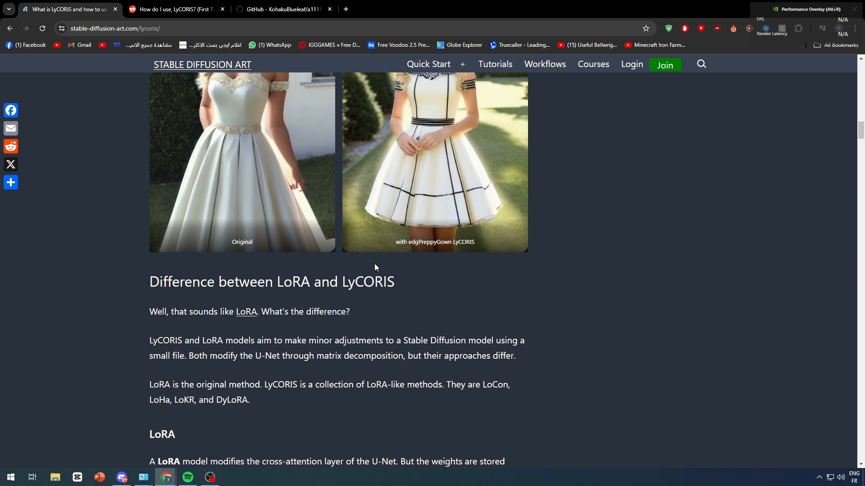
scroll("down", 3)
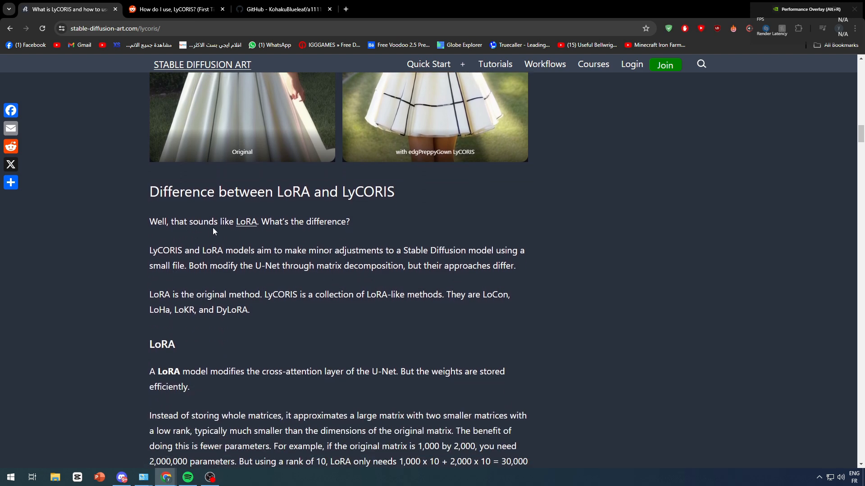
mouse_move(218, 232)
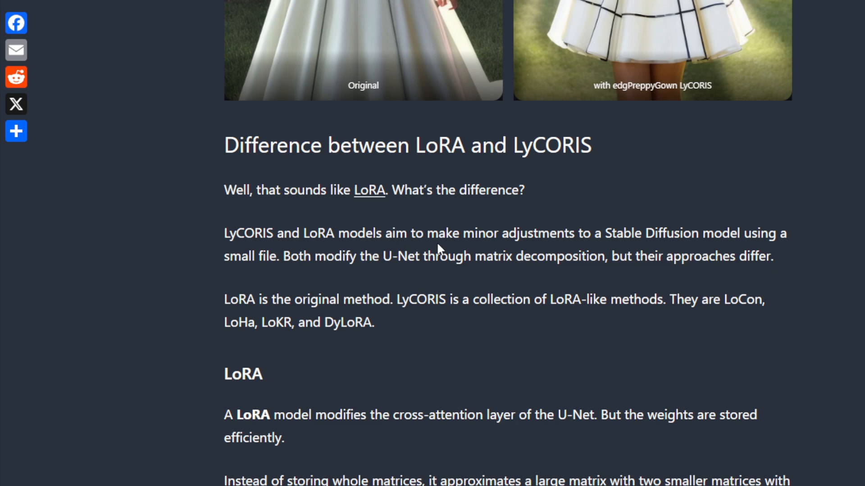
scroll("down", 3)
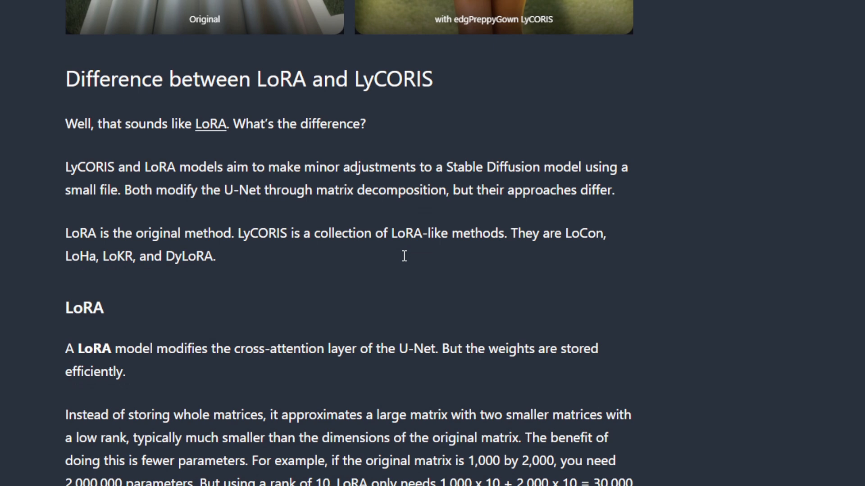
scroll("down", 3)
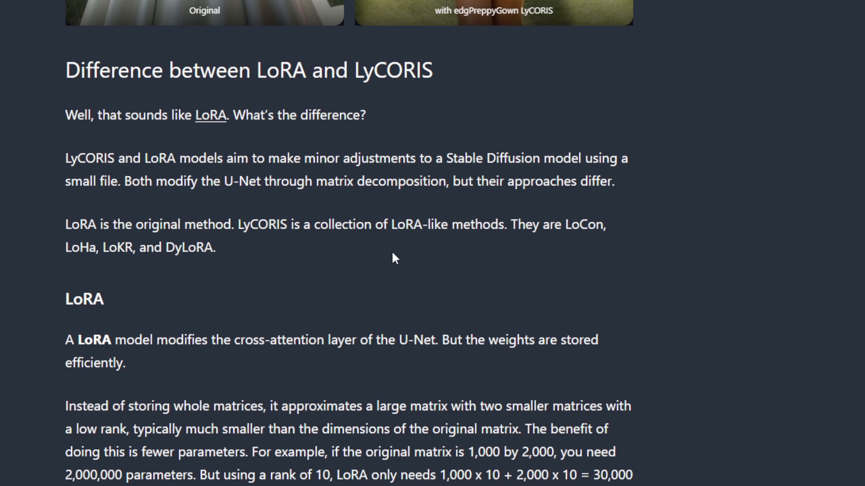
mouse_move(389, 257)
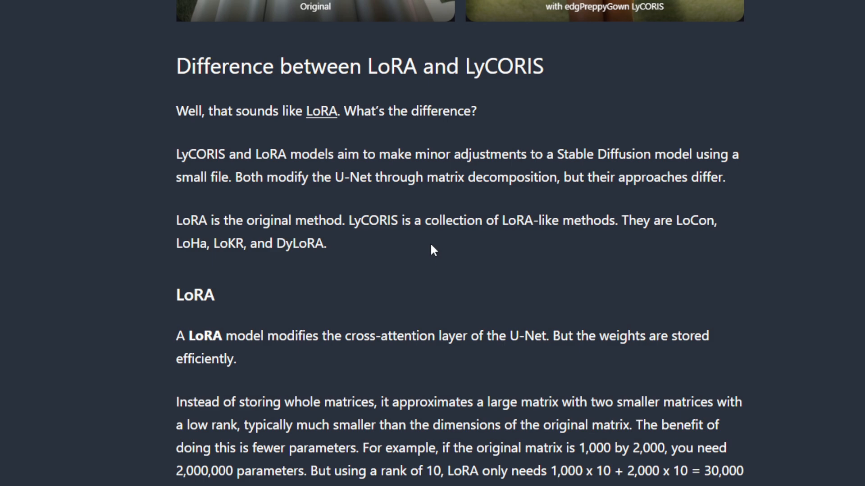
scroll("down", 3)
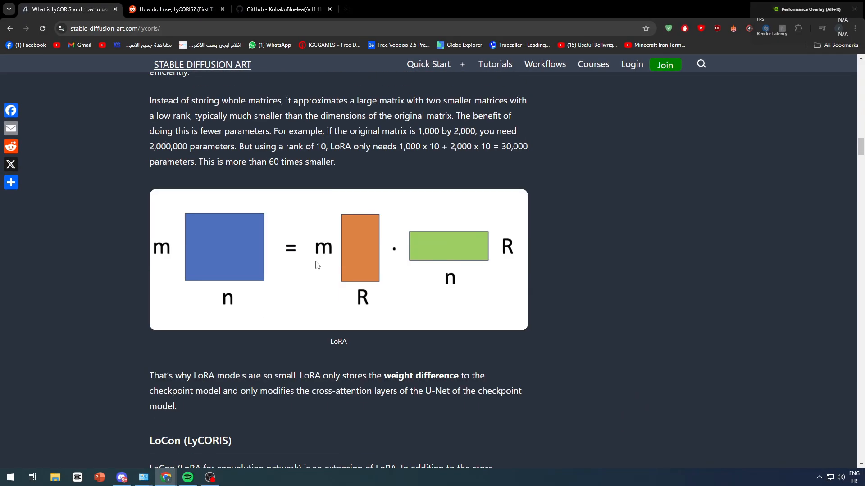
Scroll past the LoCon, LoHa, LoKR and DyLoRA explanations and enlarge the LoRA comparison image
scroll("down", 3)
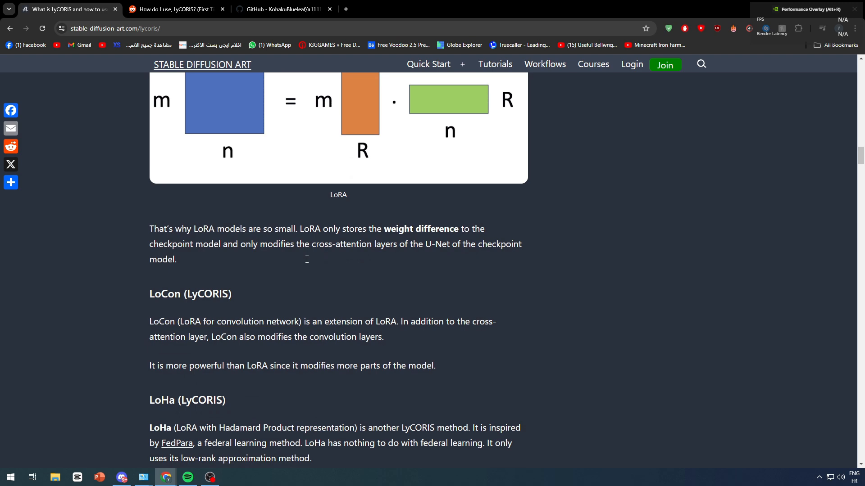
scroll("down", 3)
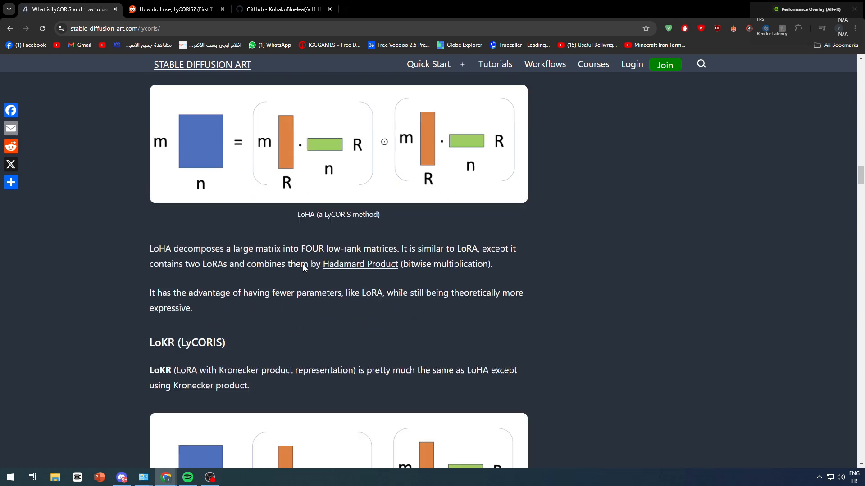
scroll("down", 3)
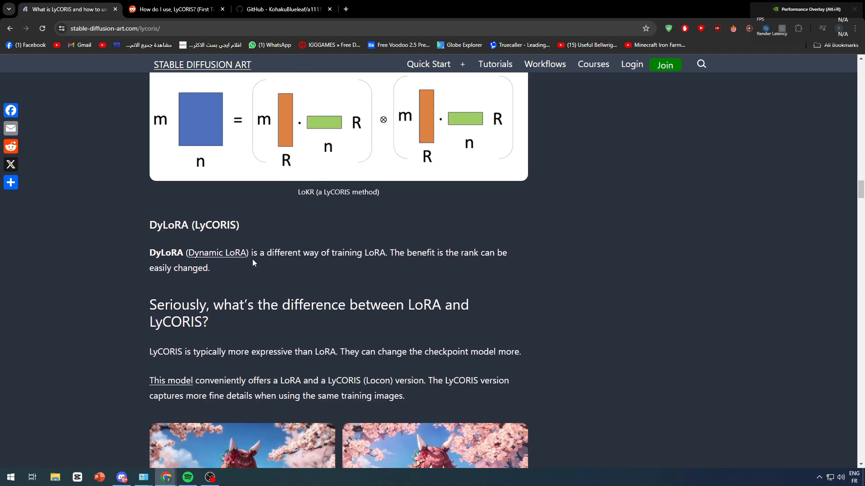
scroll("down", 3)
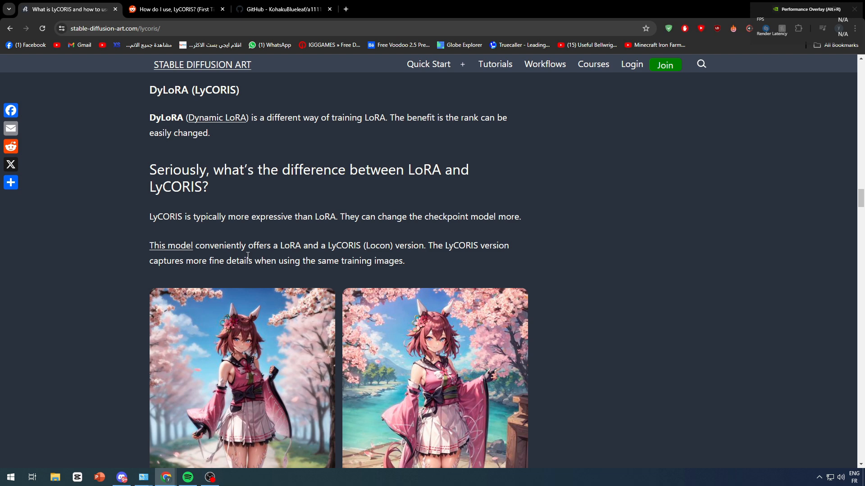
scroll("down", 3)
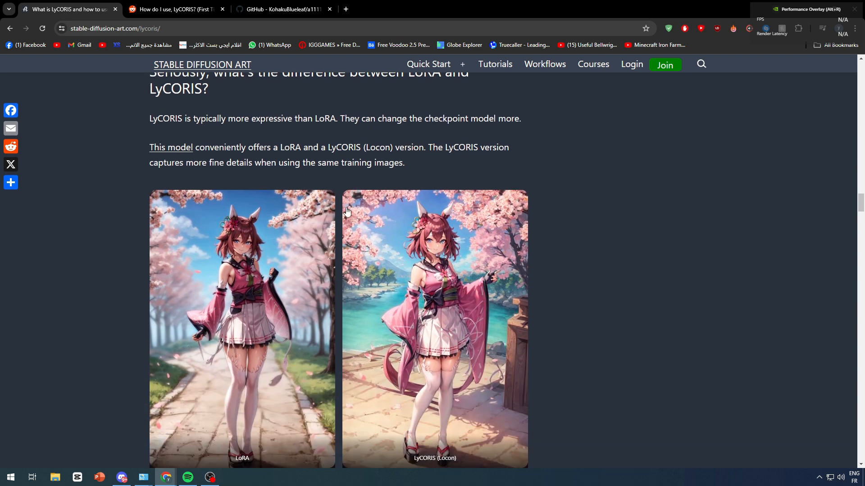
scroll("down", 3)
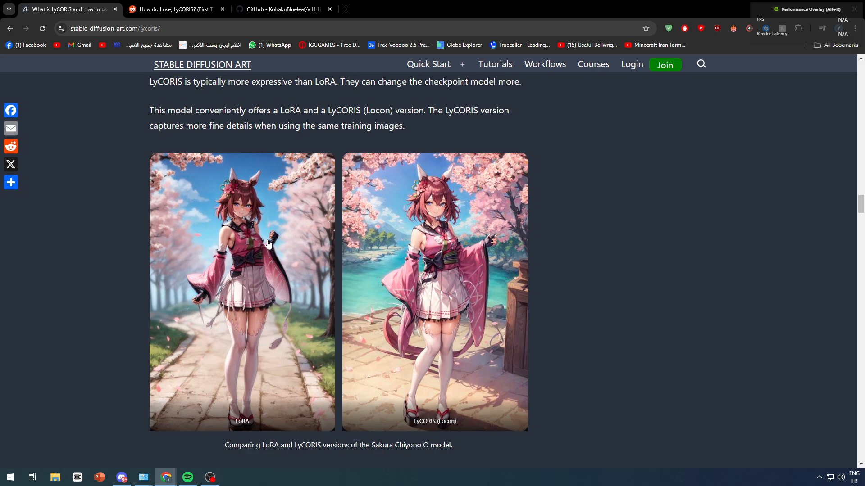
left_click(268, 244)
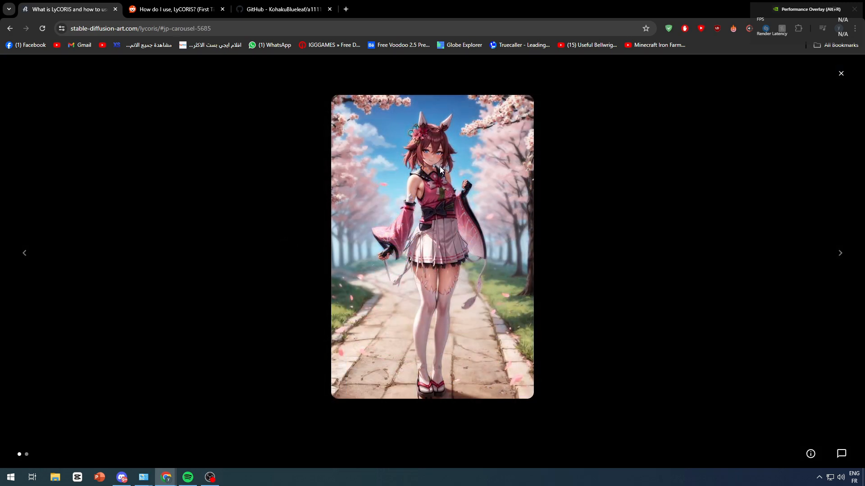
mouse_move(856, 274)
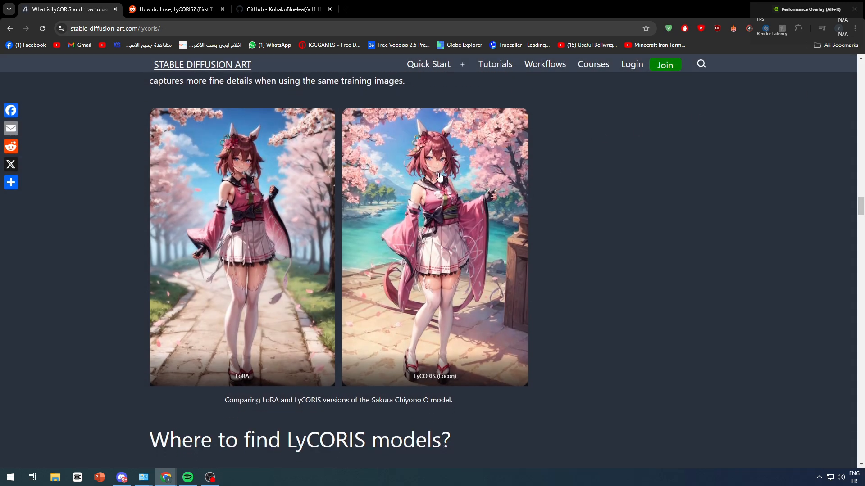
mouse_move(349, 179)
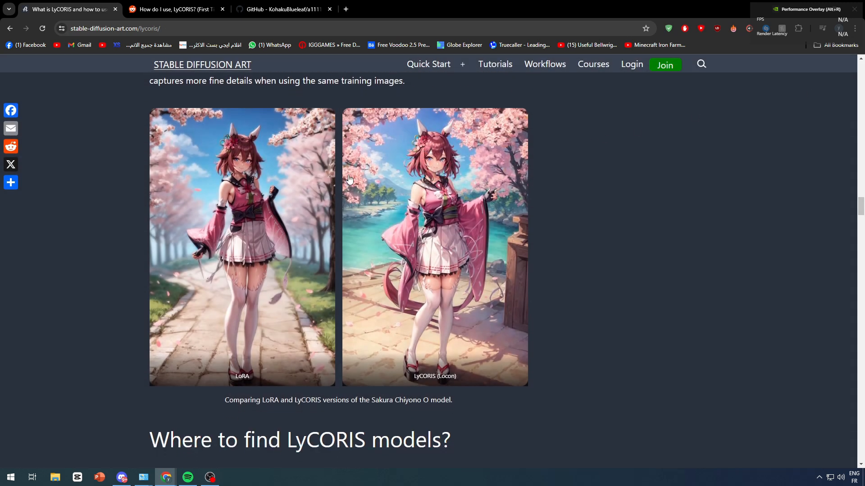
mouse_move(418, 194)
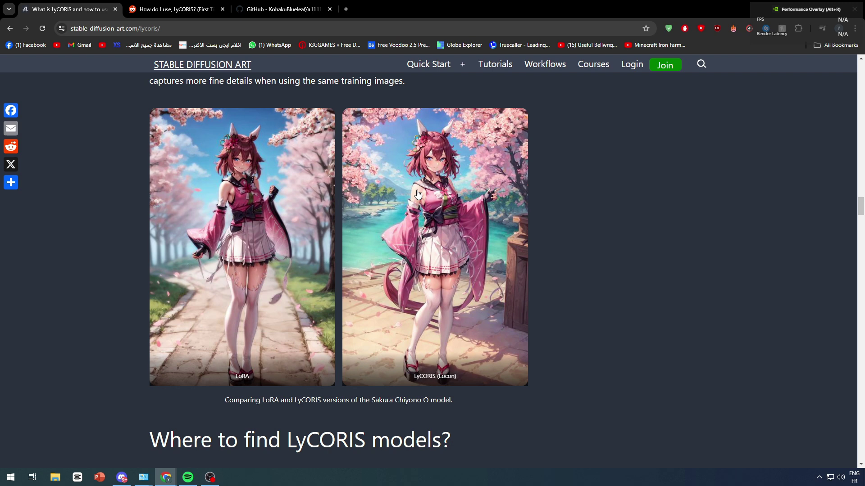
mouse_move(390, 192)
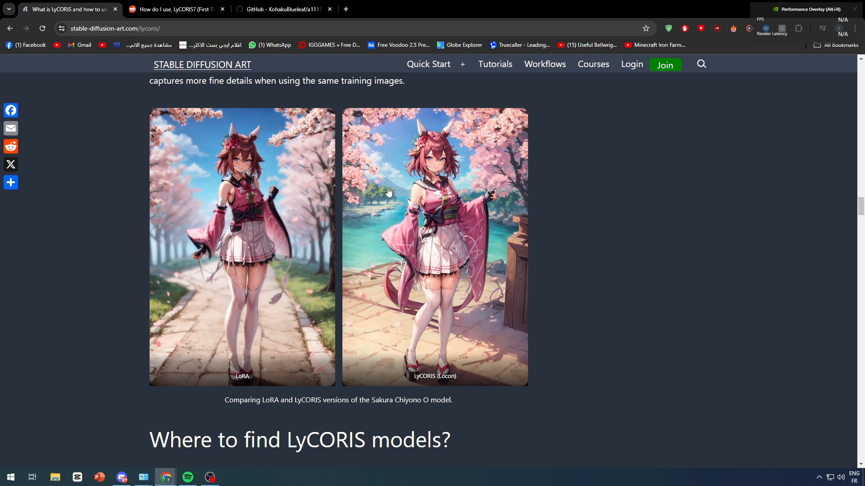
mouse_move(337, 273)
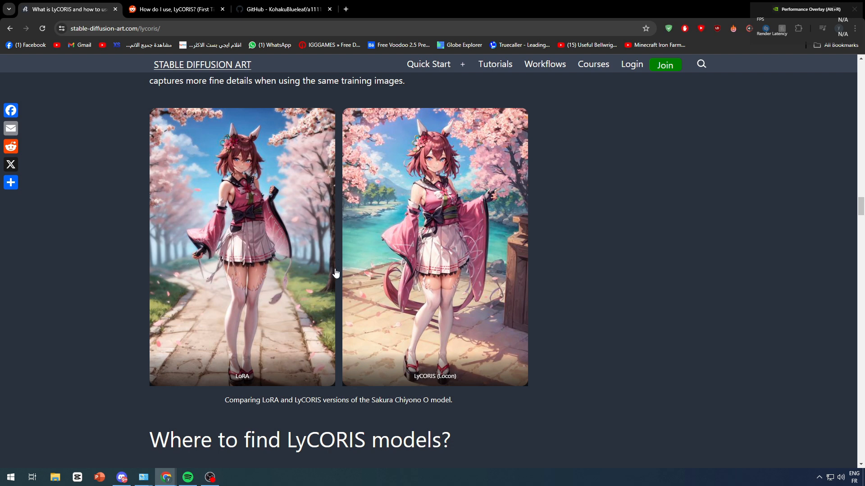
mouse_move(402, 164)
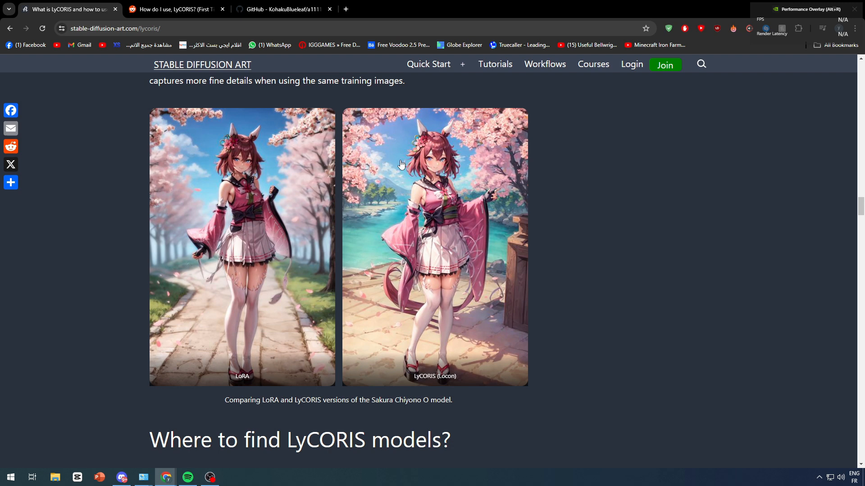
mouse_move(236, 169)
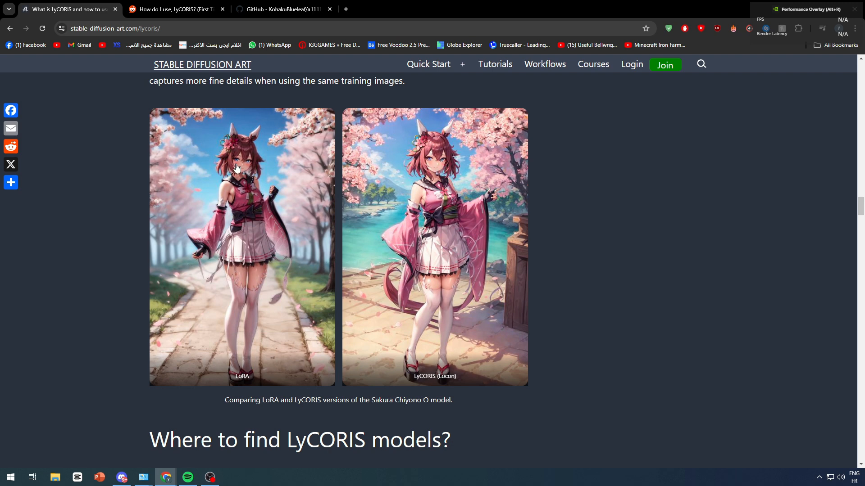
Scroll down to the 'Where to find LyCORIS models?' section naming Civitai
scroll("down", 3)
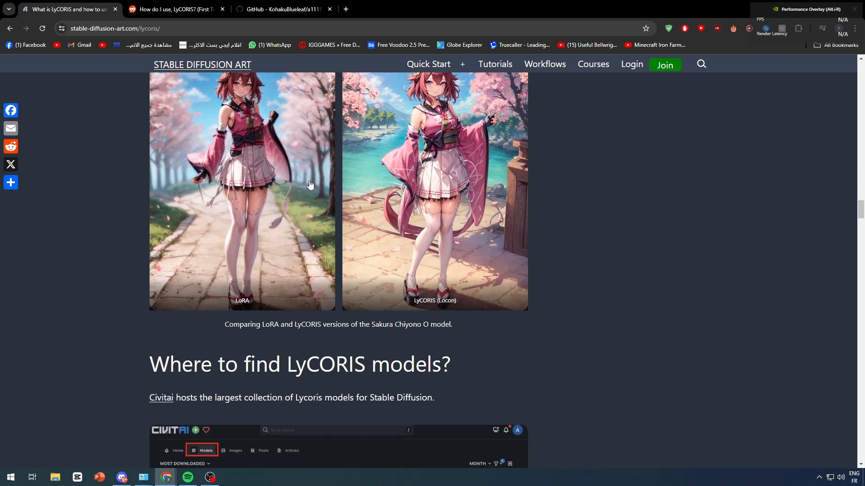
scroll("down", 3)
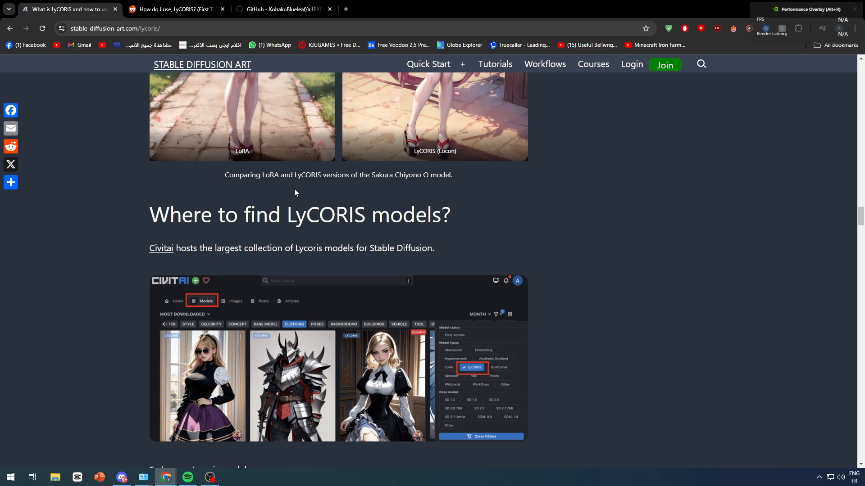
mouse_move(207, 212)
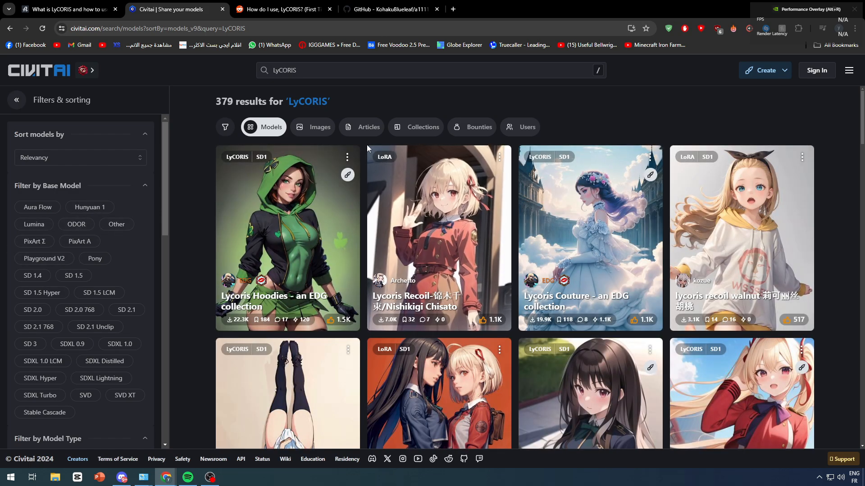
Scroll down the Civitai model grid of 379 LyCORIS search results
scroll("down", 3)
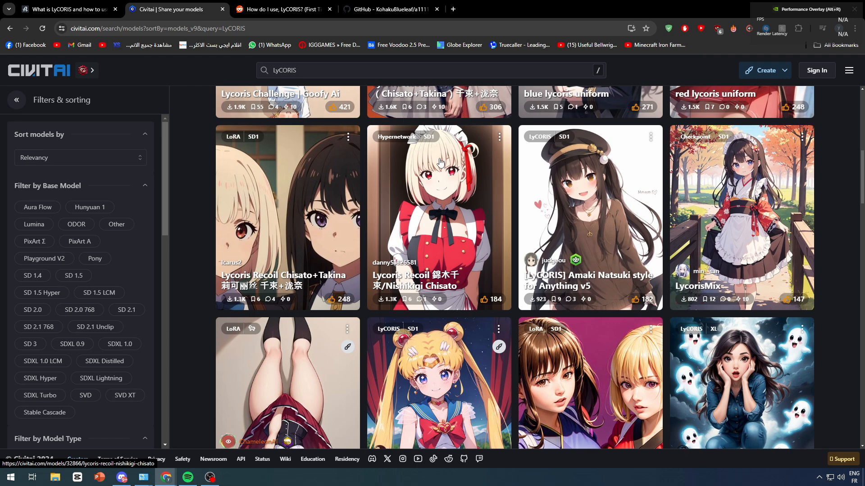
mouse_move(387, 221)
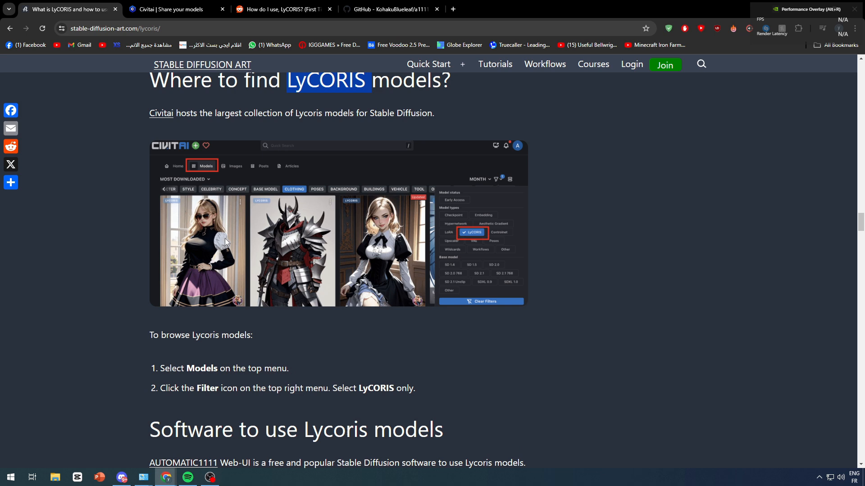
Scroll through the Option 1: Direct download steps for getting a LyCORIS model
scroll("down", 3)
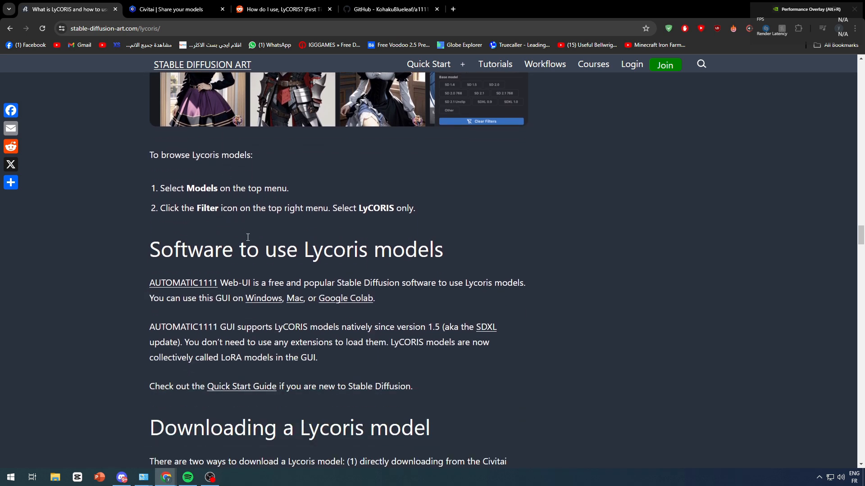
mouse_move(261, 234)
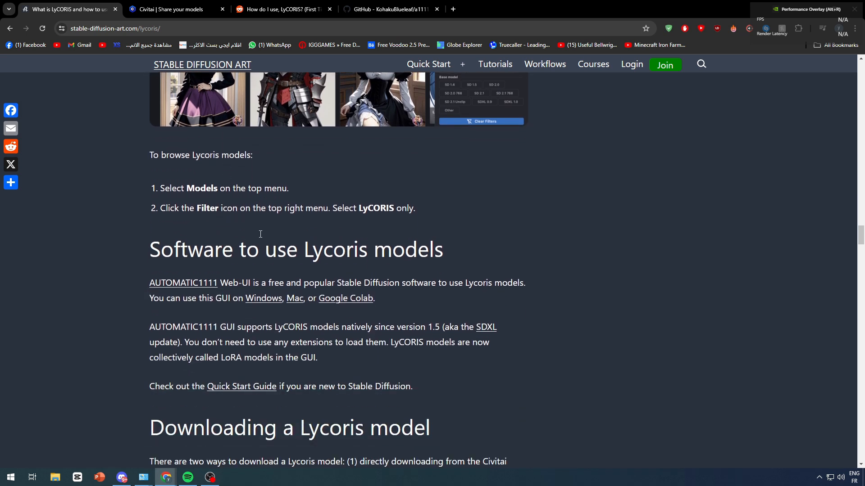
scroll("down", 3)
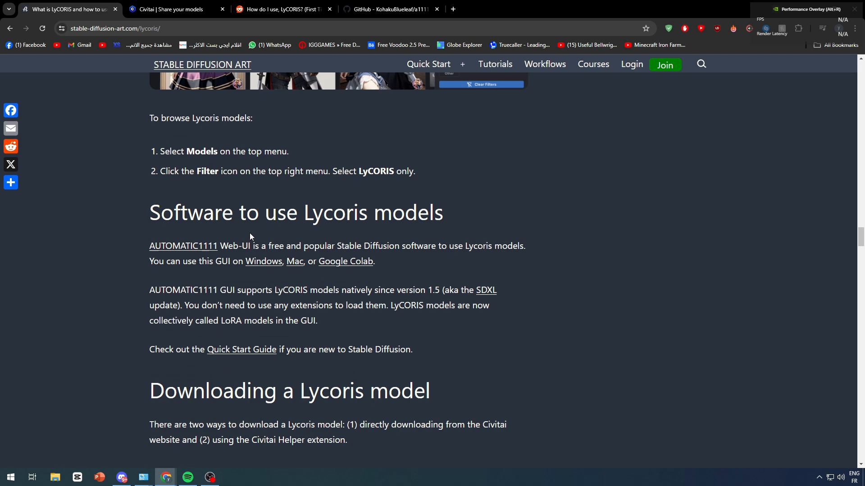
scroll("down", 3)
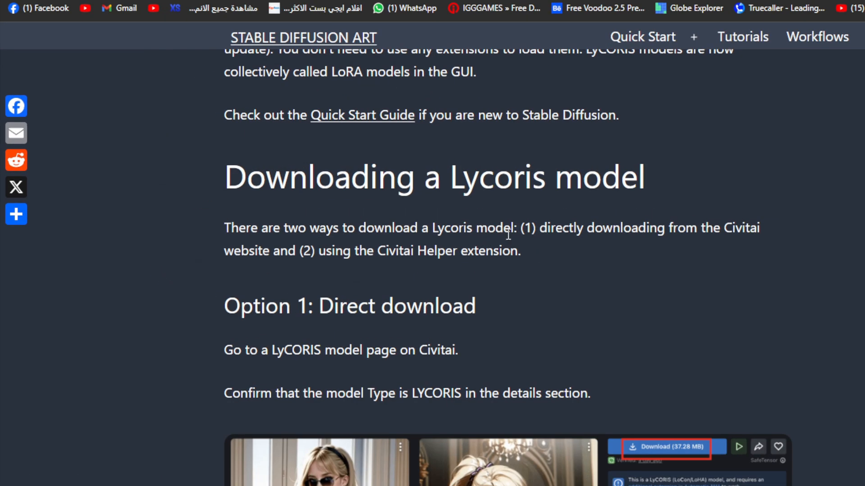
right_click(448, 254)
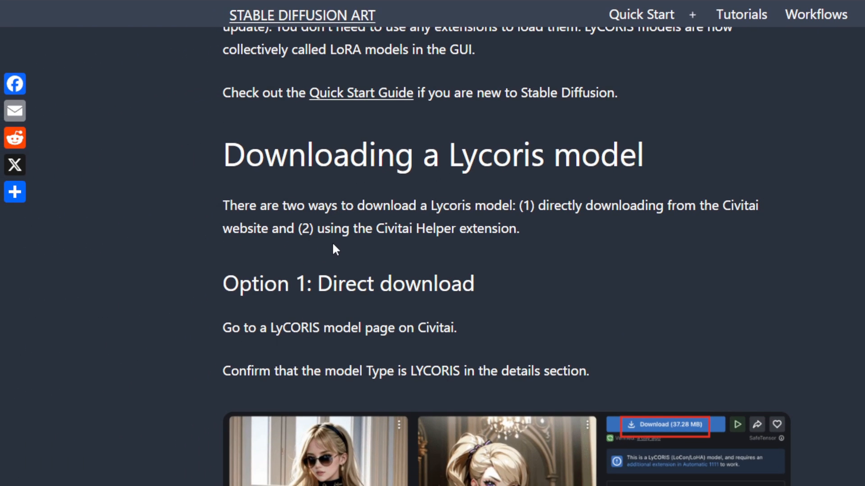
scroll("down", 3)
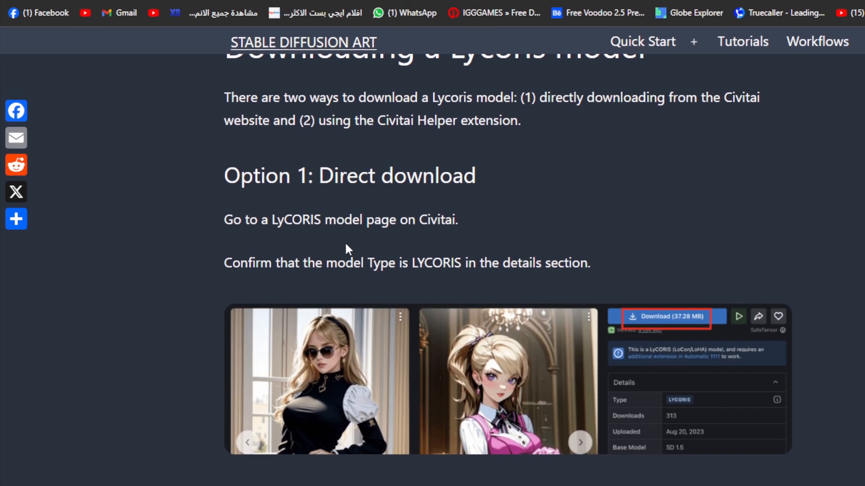
scroll("down", 3)
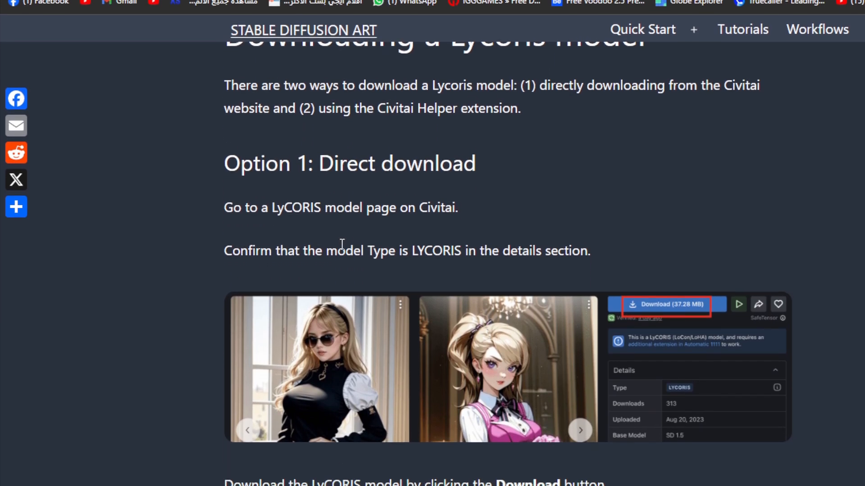
scroll("down", 3)
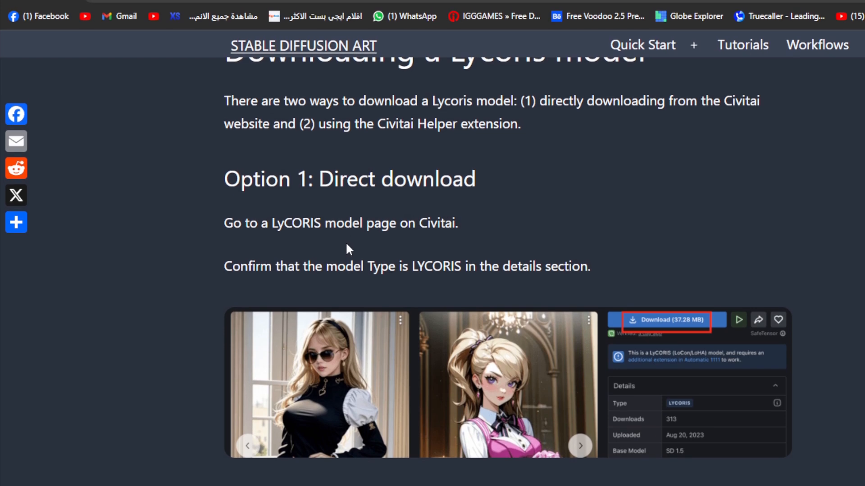
Continue past the model folder path to the Option 2: Use Civitai Helper heading
scroll("down", 3)
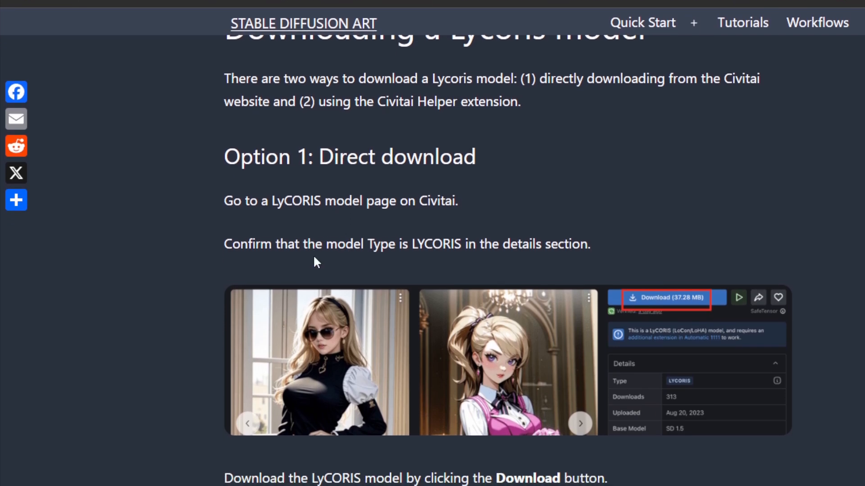
scroll("down", 3)
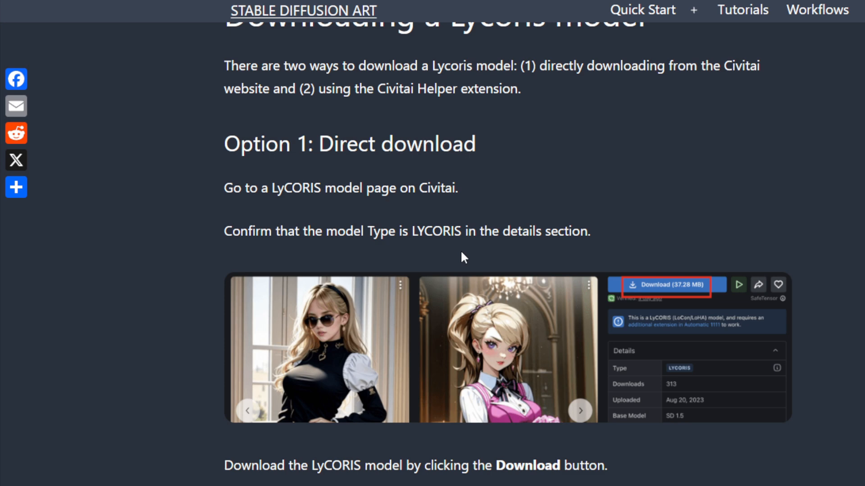
scroll("down", 3)
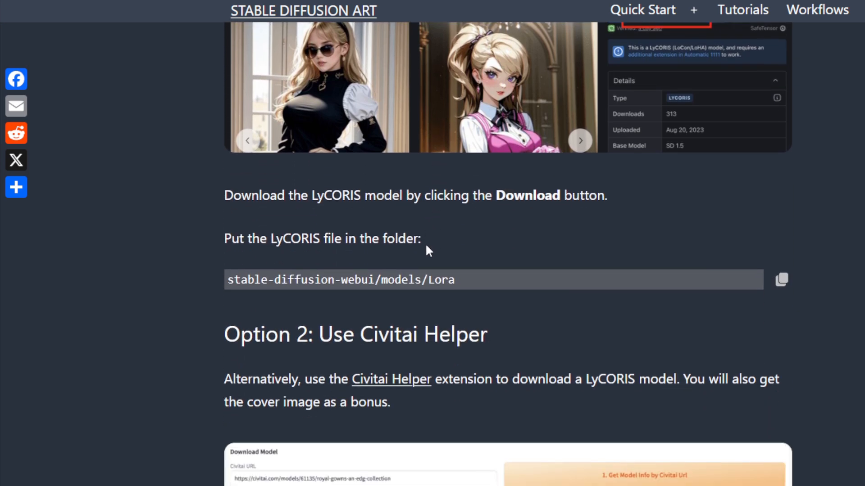
mouse_move(443, 215)
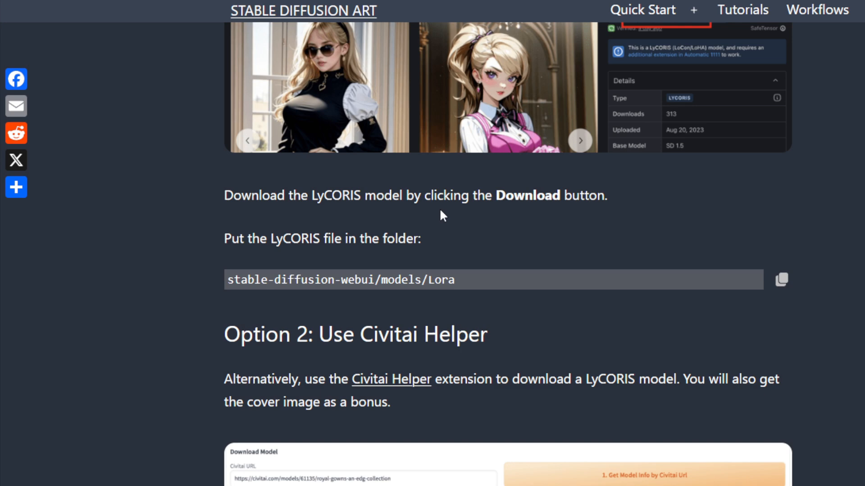
scroll("down", 3)
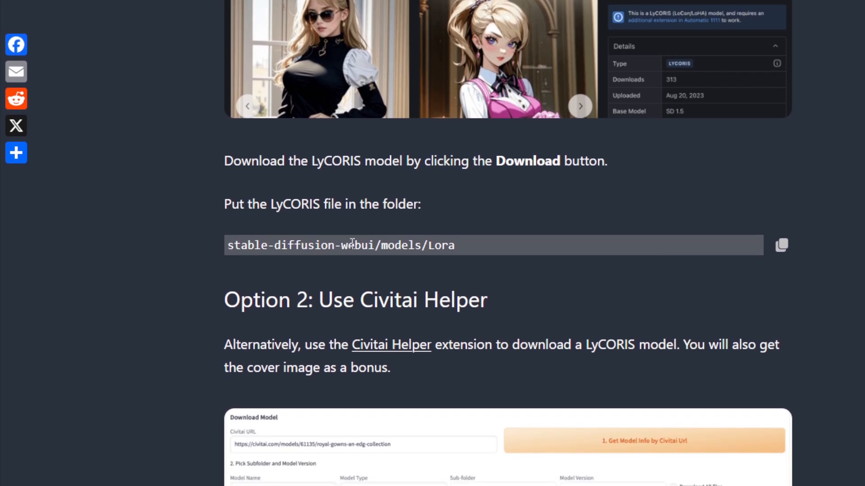
mouse_move(364, 235)
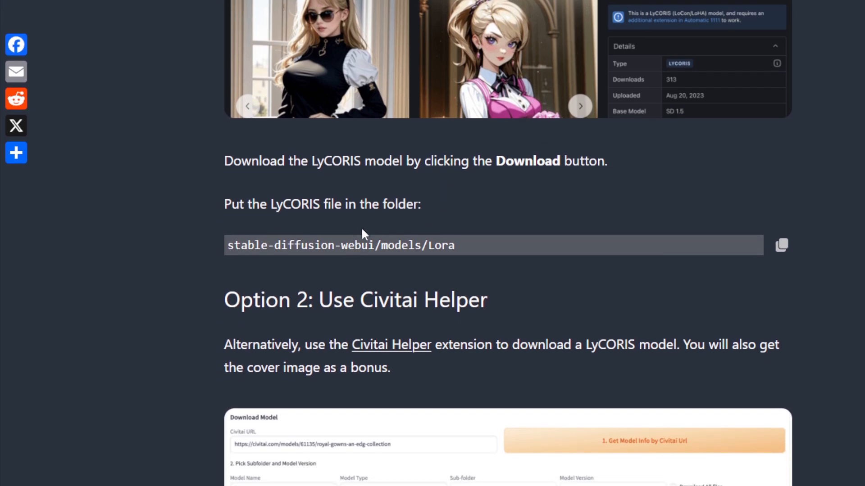
scroll("down", 3)
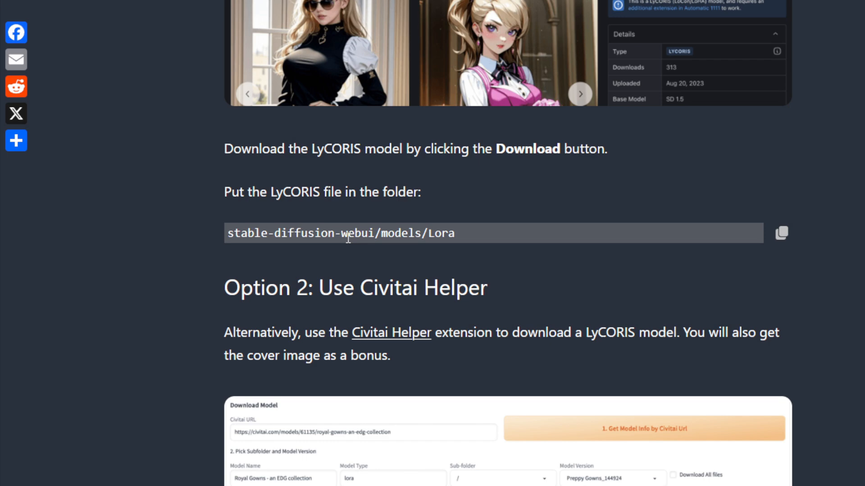
scroll("down", 3)
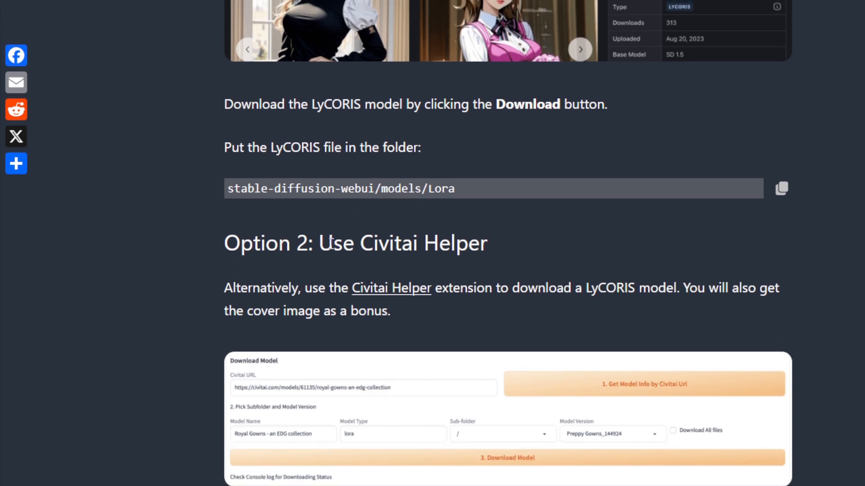
Scroll to the Civitai Helper screenshot and its numbered URL, model info and sub-folder steps
scroll("down", 3)
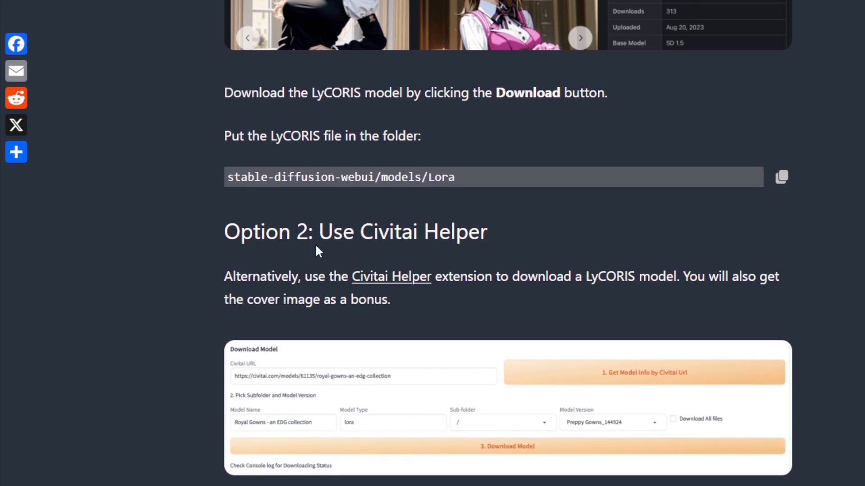
scroll("down", 3)
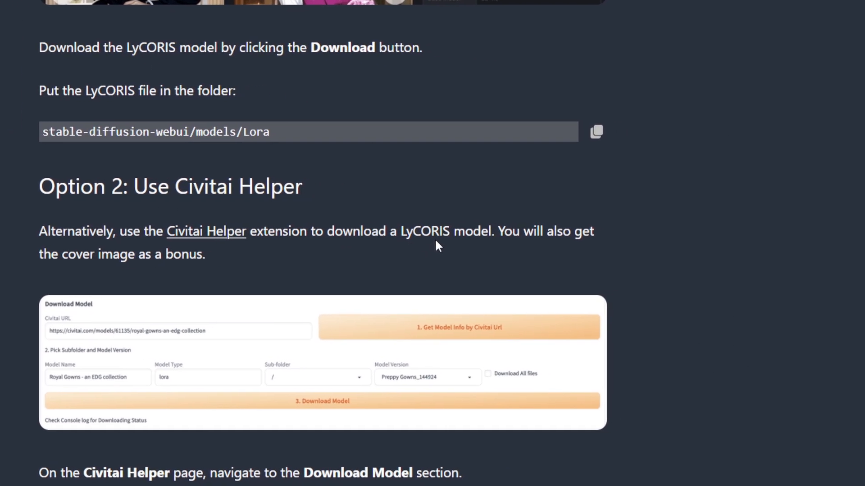
scroll("down", 3)
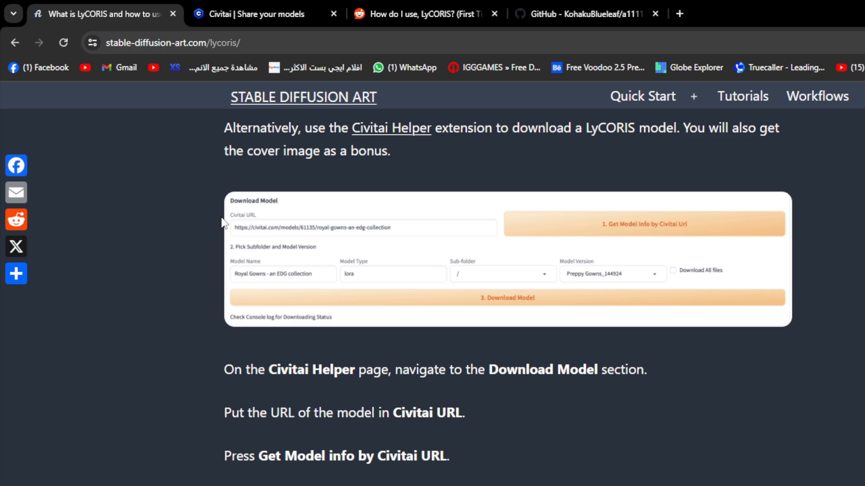
mouse_move(462, 243)
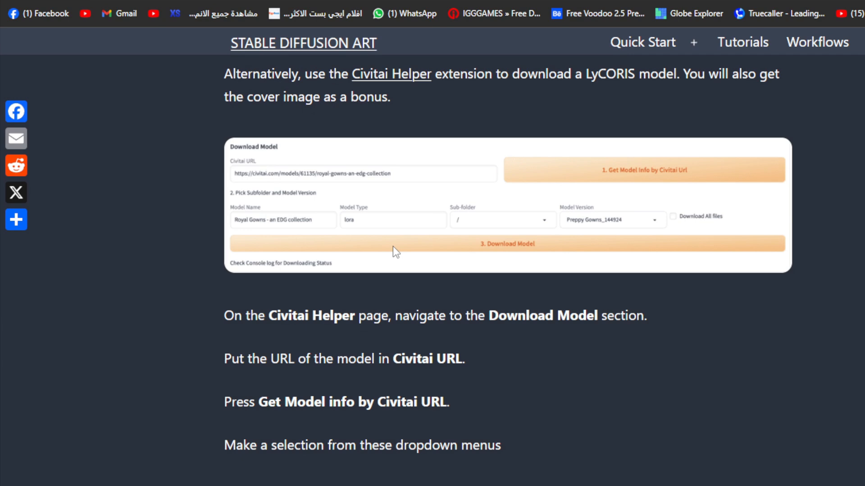
scroll("down", 3)
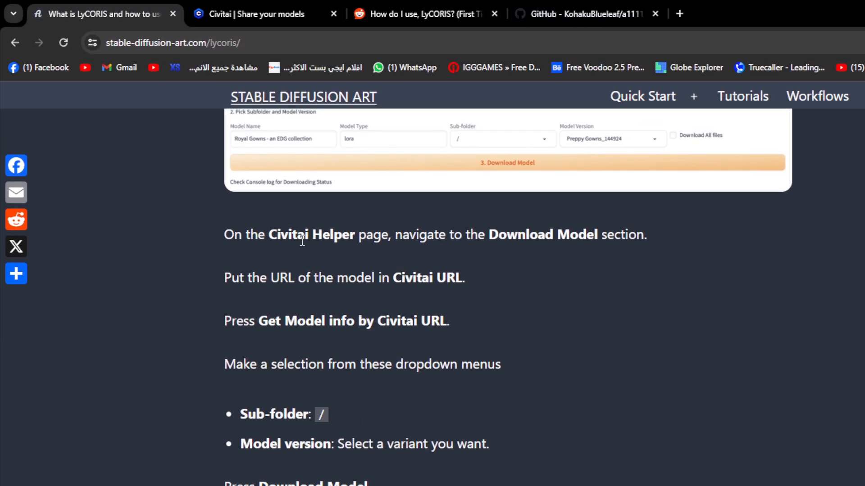
mouse_move(297, 250)
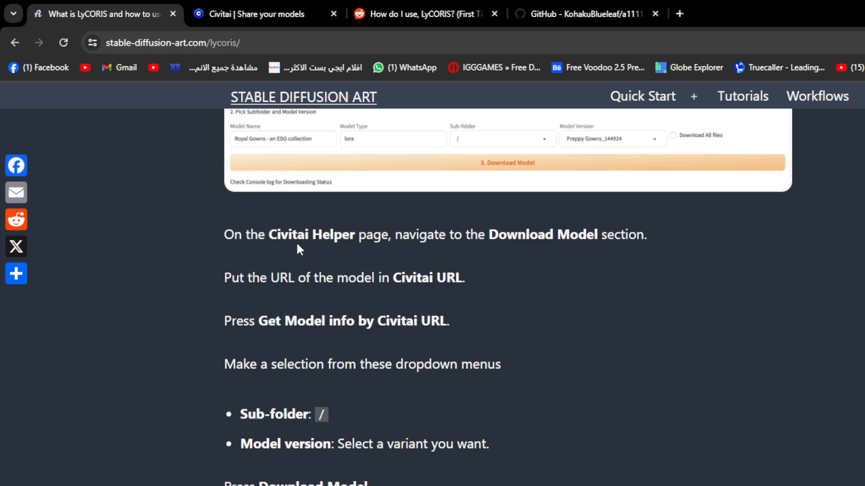
mouse_move(346, 250)
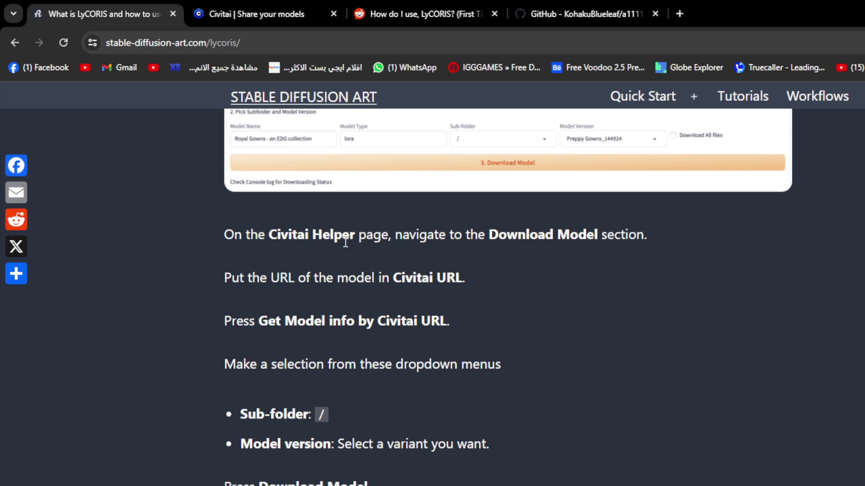
Scroll past the Civitai Helper steps to the 'Using the LyCORIS model' section listing v1.5, v2 and SDXL
scroll("down", 3)
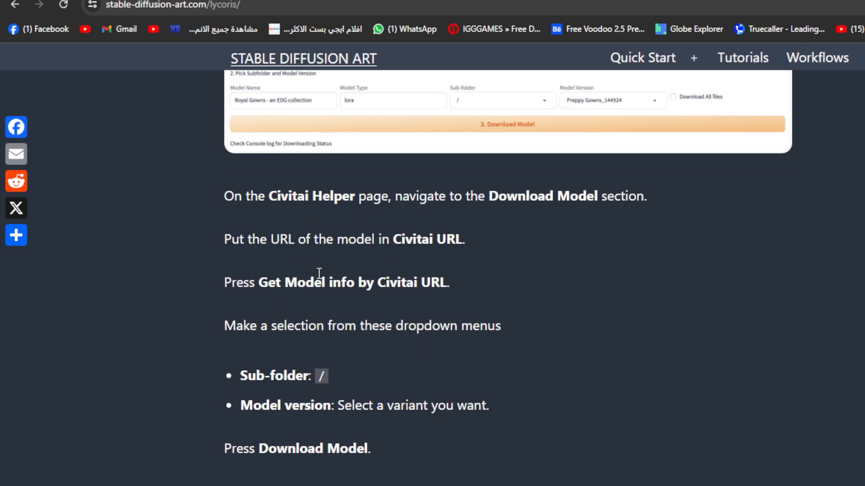
scroll("down", 3)
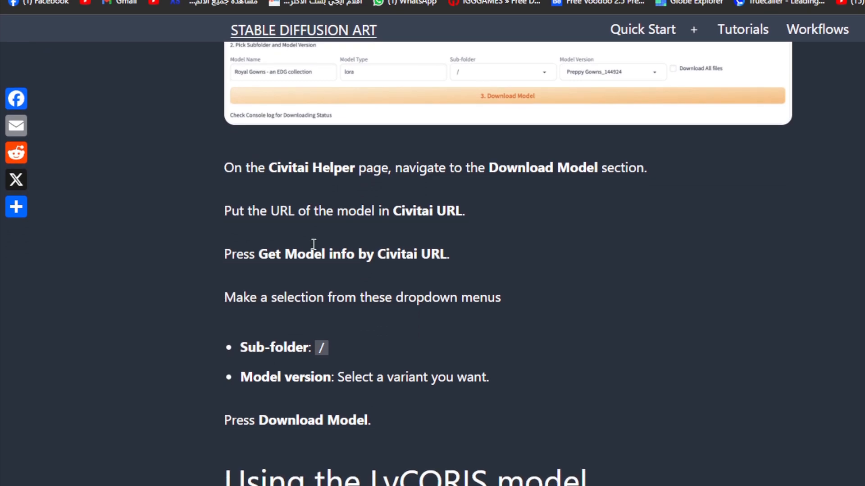
scroll("down", 3)
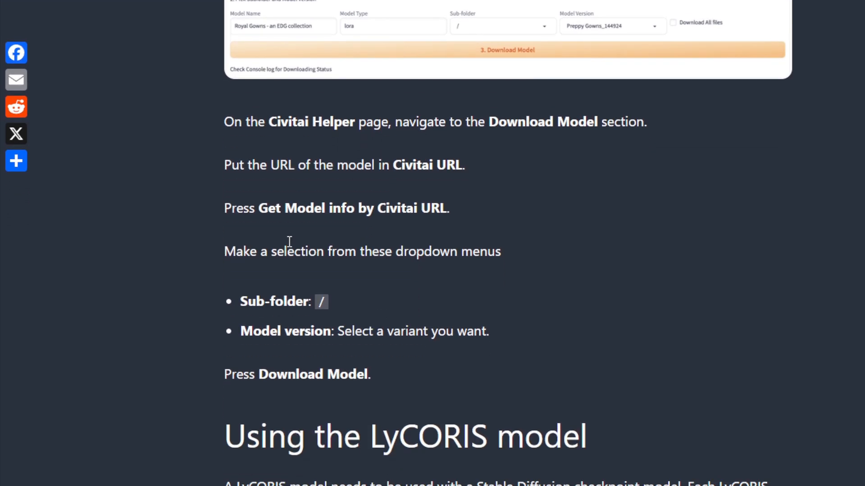
scroll("down", 3)
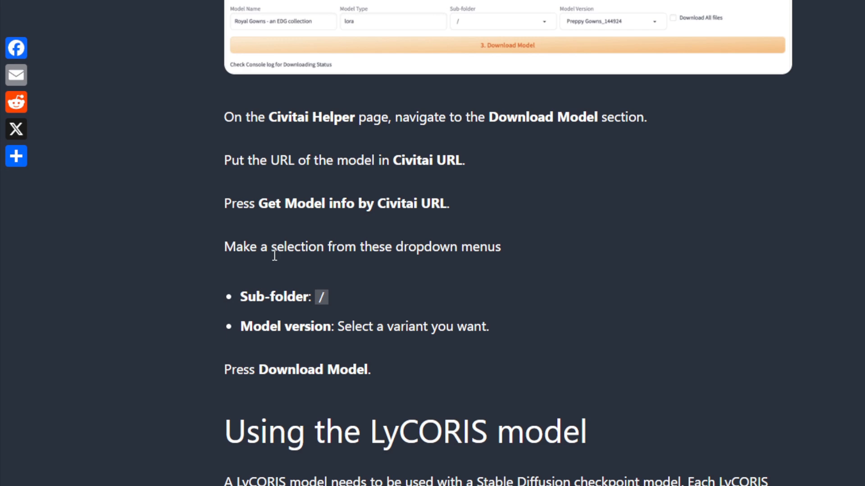
scroll("down", 3)
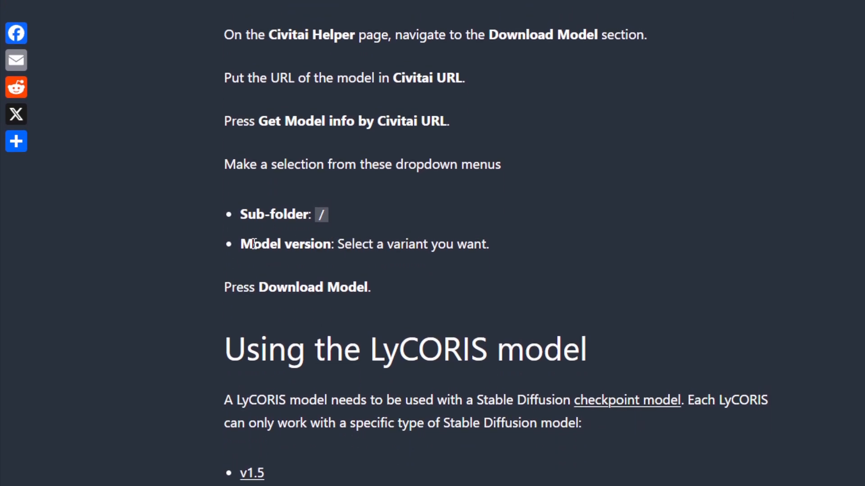
scroll("down", 3)
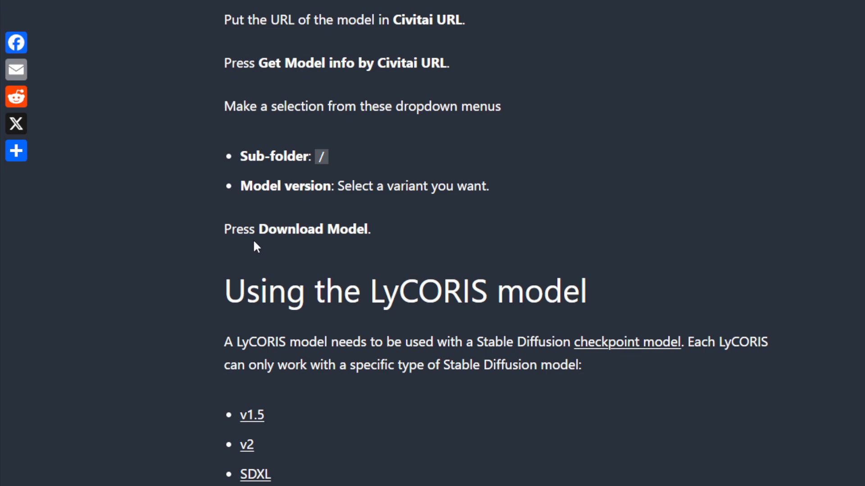
scroll("down", 3)
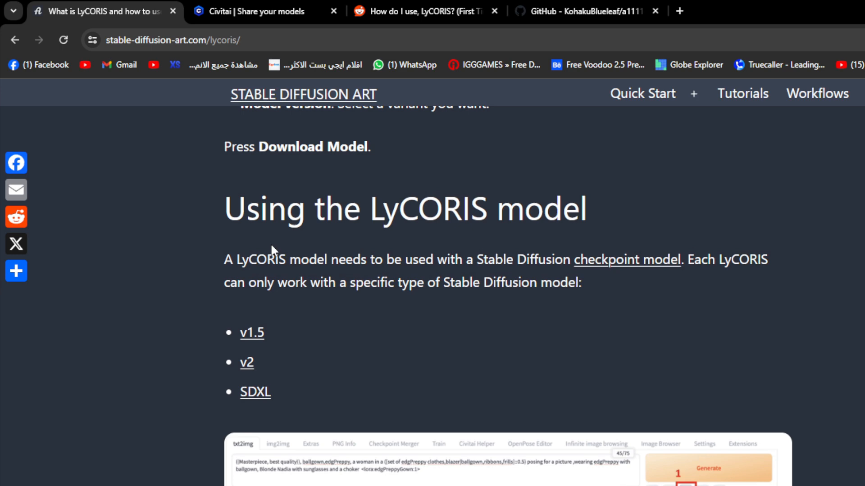
Scroll through the AUTOMATIC1111 usage steps to the 'Some interesting LyCORIS models' heading
scroll("down", 3)
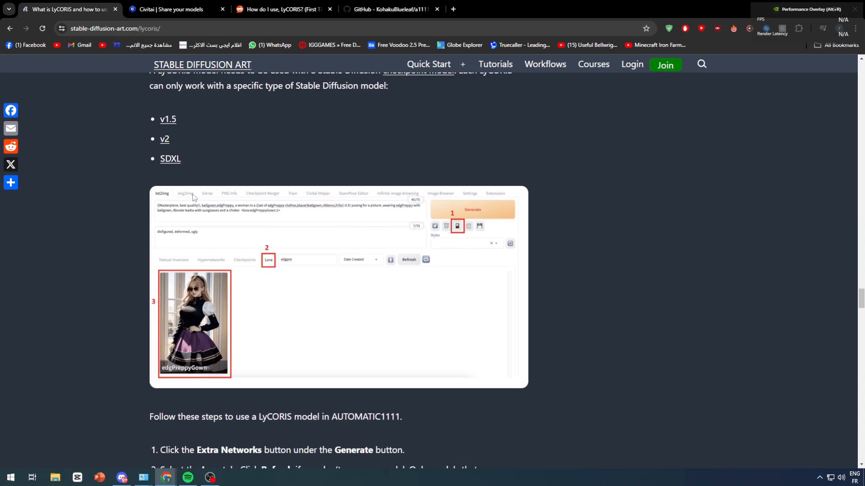
scroll("down", 3)
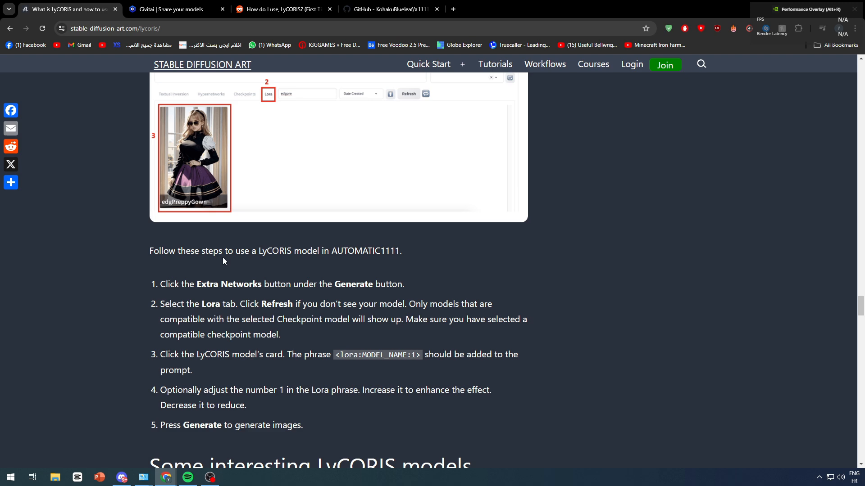
scroll("down", 3)
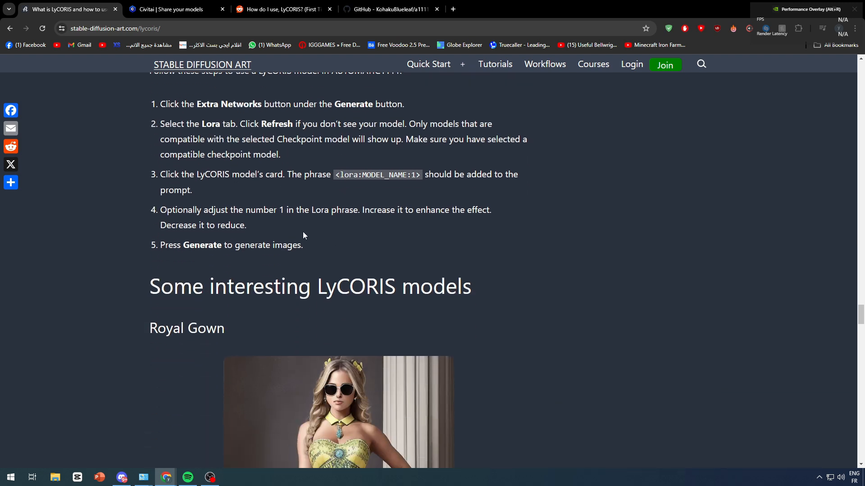
scroll("down", 3)
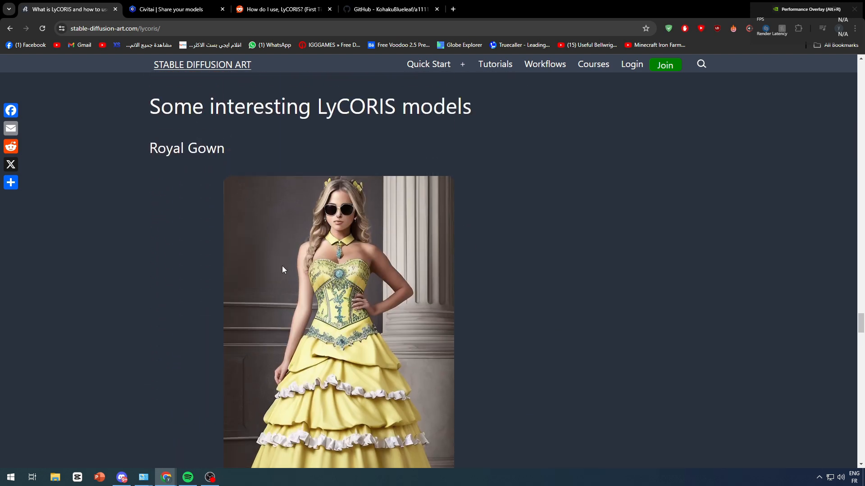
scroll("down", 3)
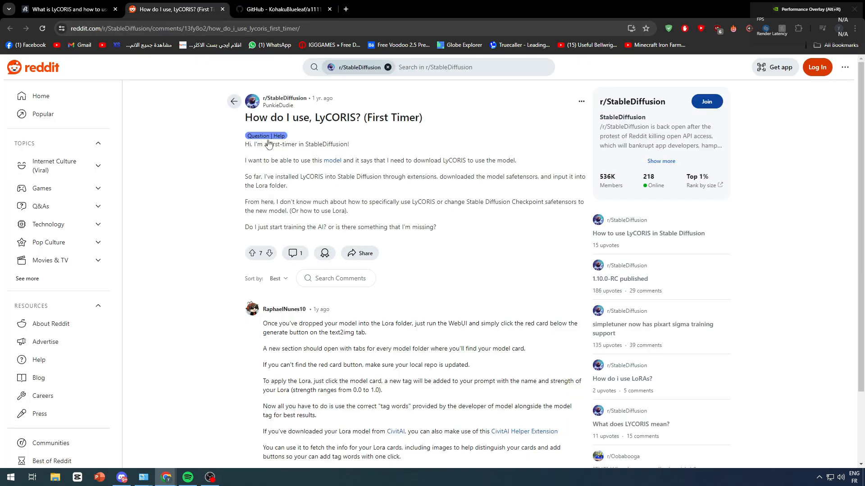
mouse_move(466, 135)
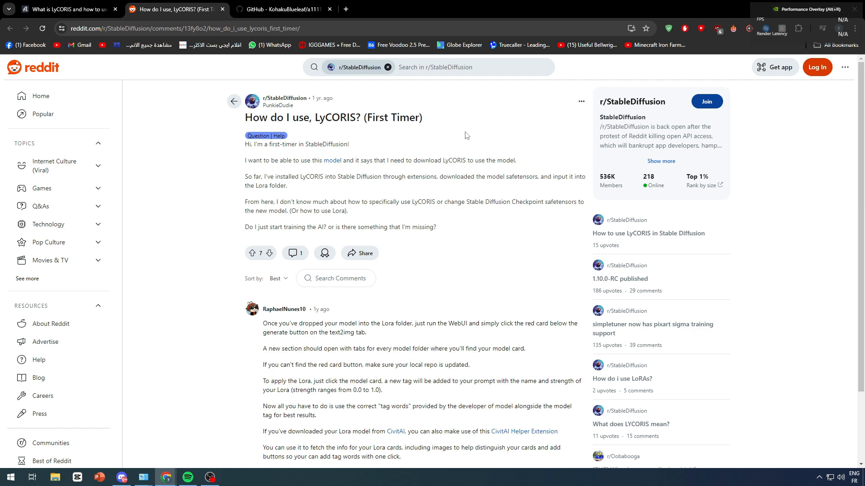
mouse_move(411, 219)
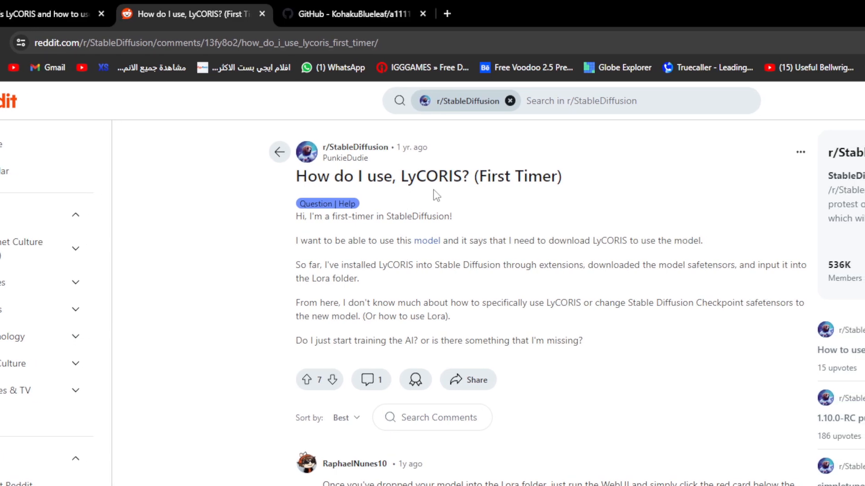
mouse_move(384, 238)
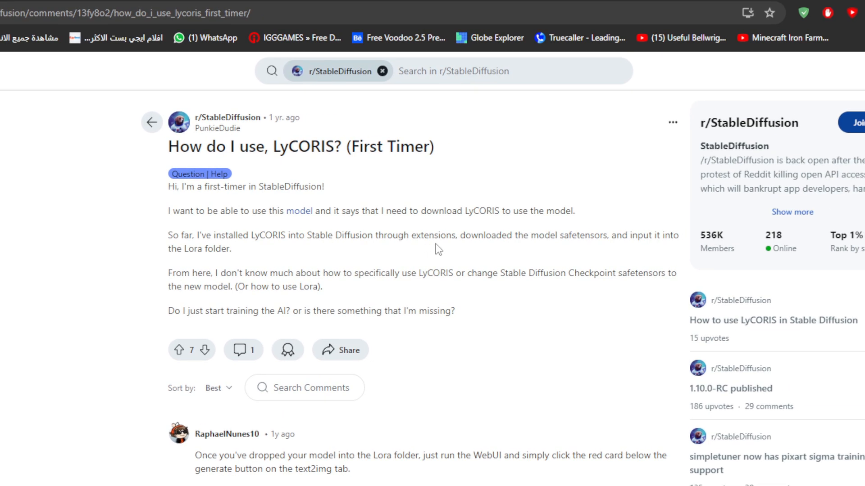
mouse_move(469, 250)
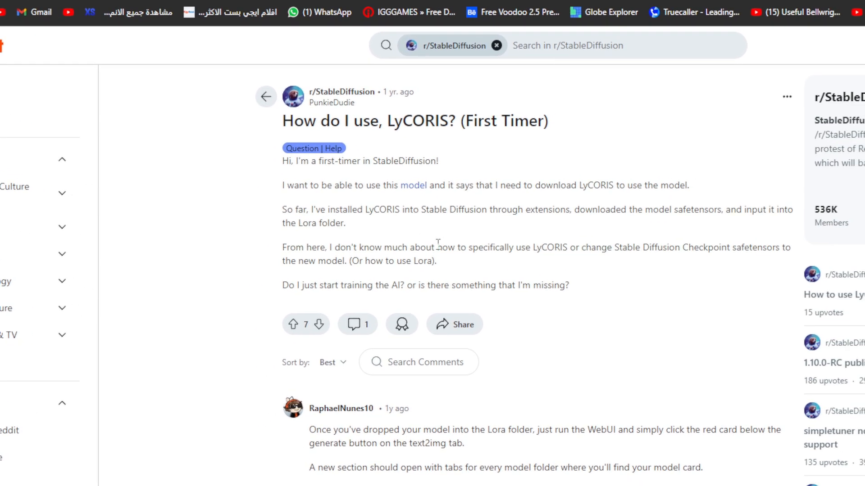
mouse_move(443, 243)
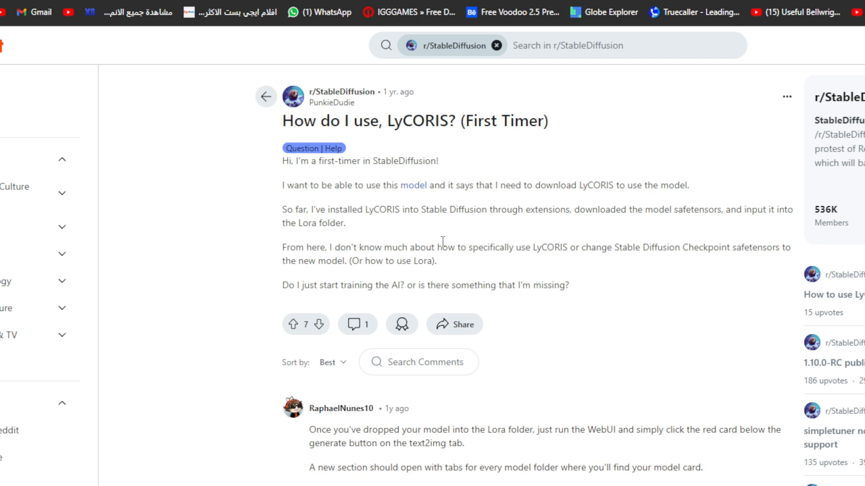
scroll("down", 3)
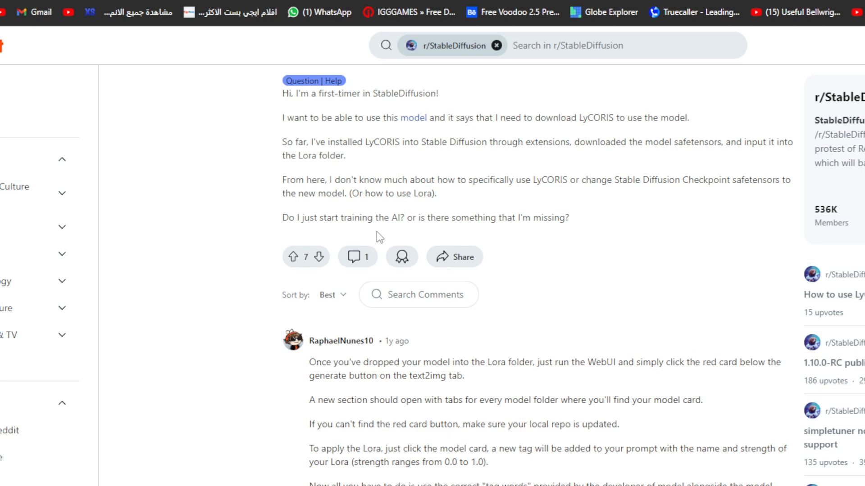
scroll("down", 3)
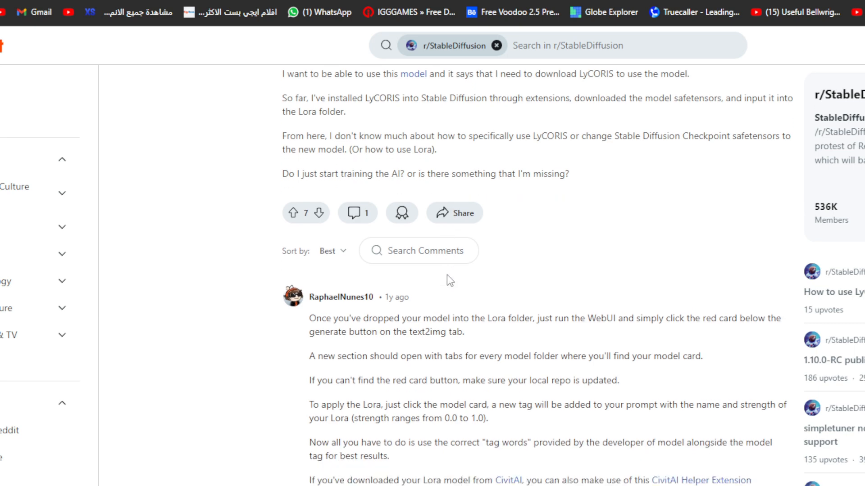
scroll("down", 3)
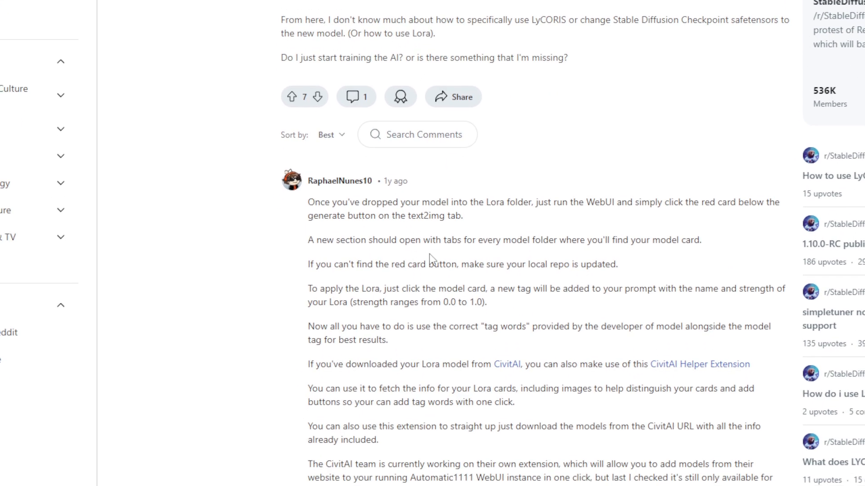
scroll("down", 3)
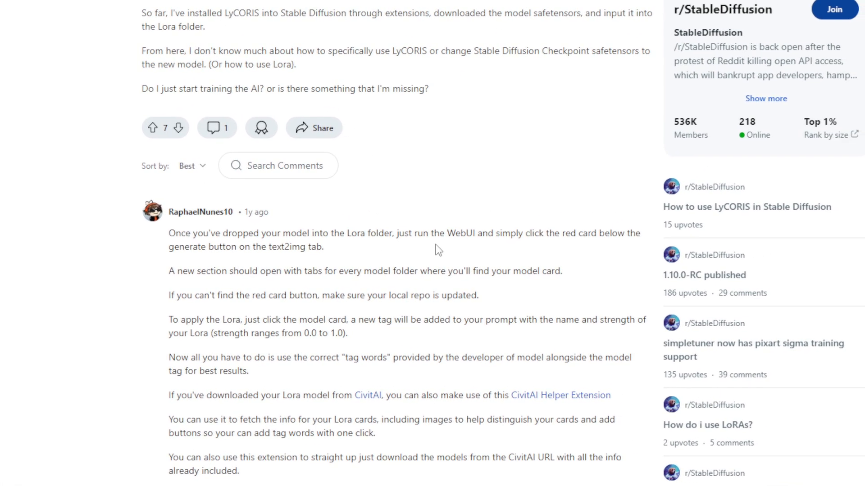
mouse_move(453, 240)
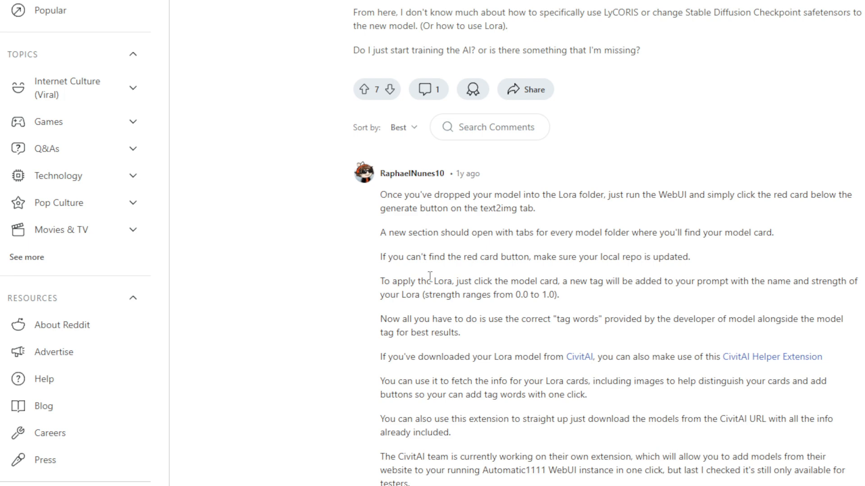
mouse_move(437, 303)
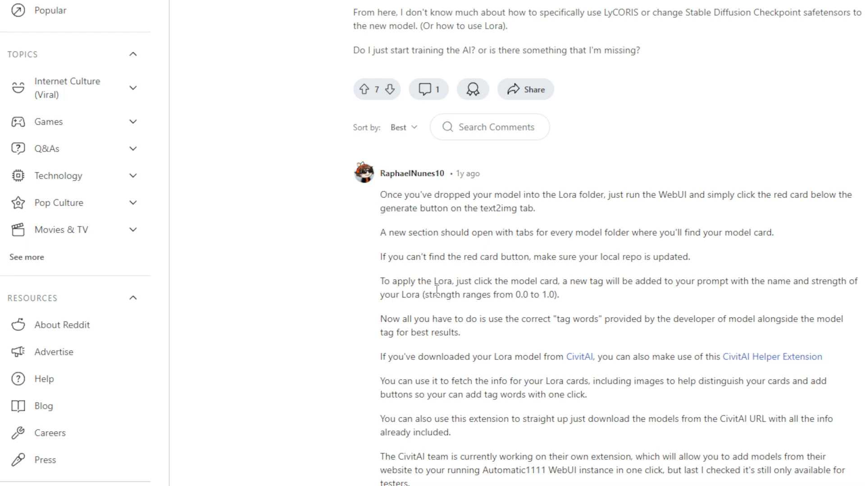
scroll("down", 3)
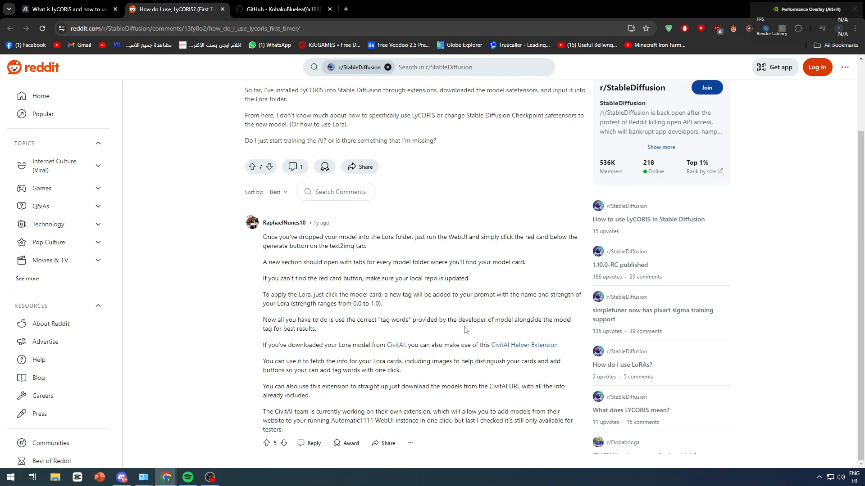
mouse_move(344, 334)
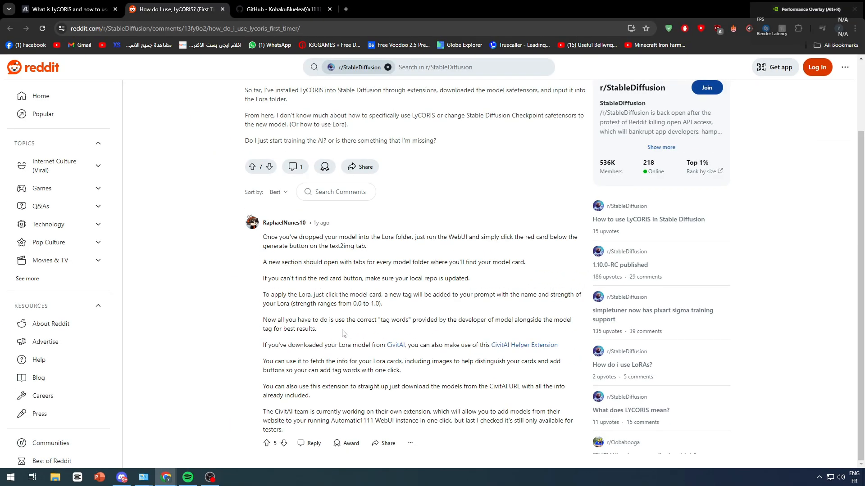
mouse_move(331, 349)
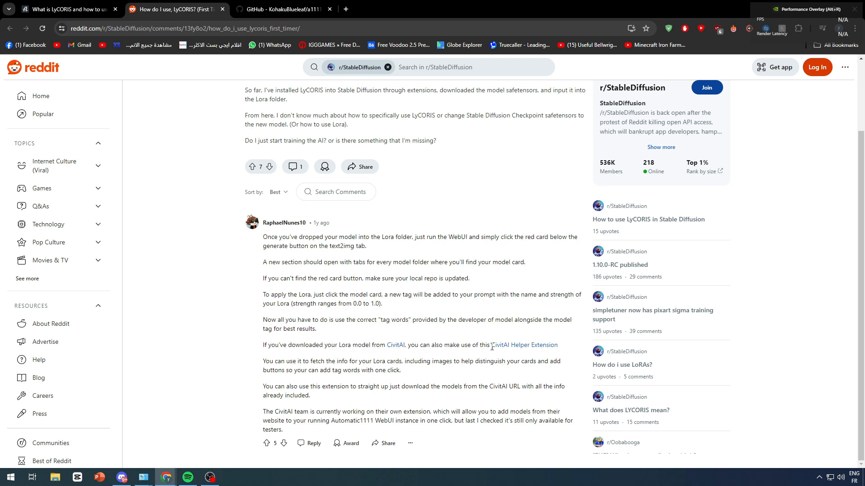
mouse_move(269, 370)
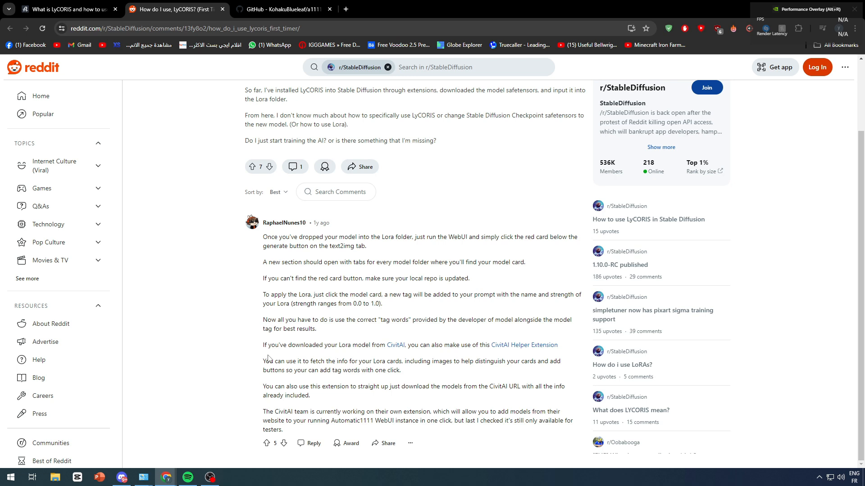
mouse_move(382, 374)
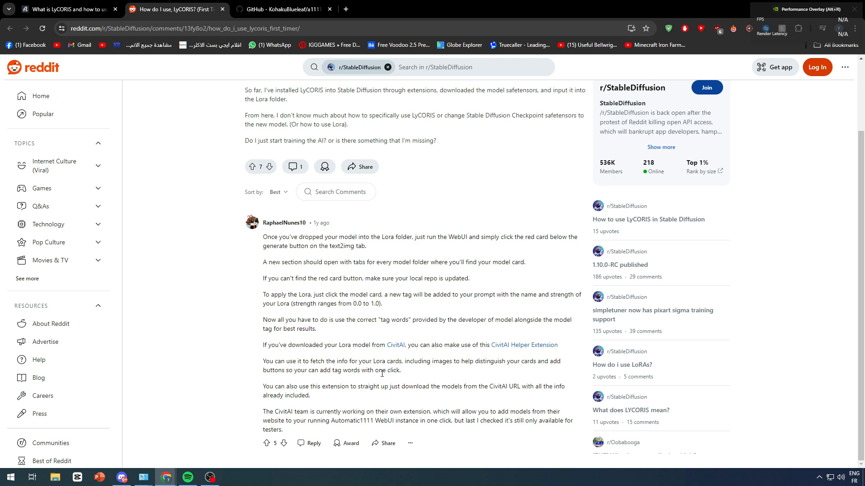
mouse_move(423, 379)
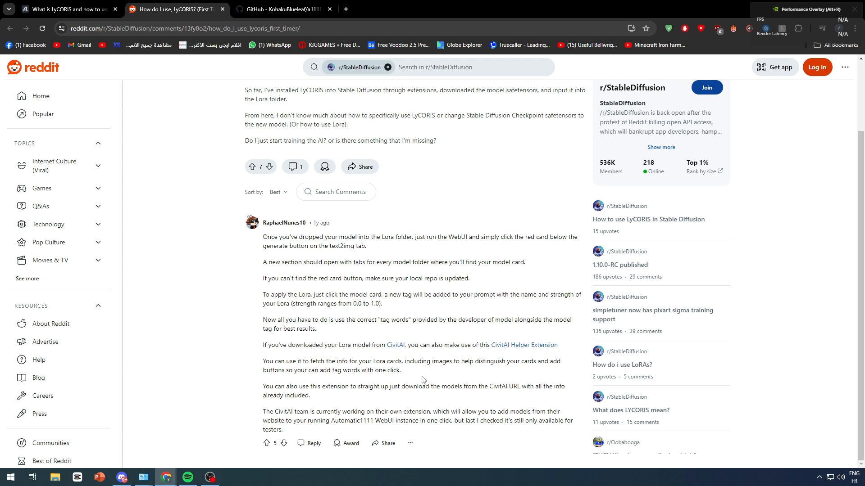